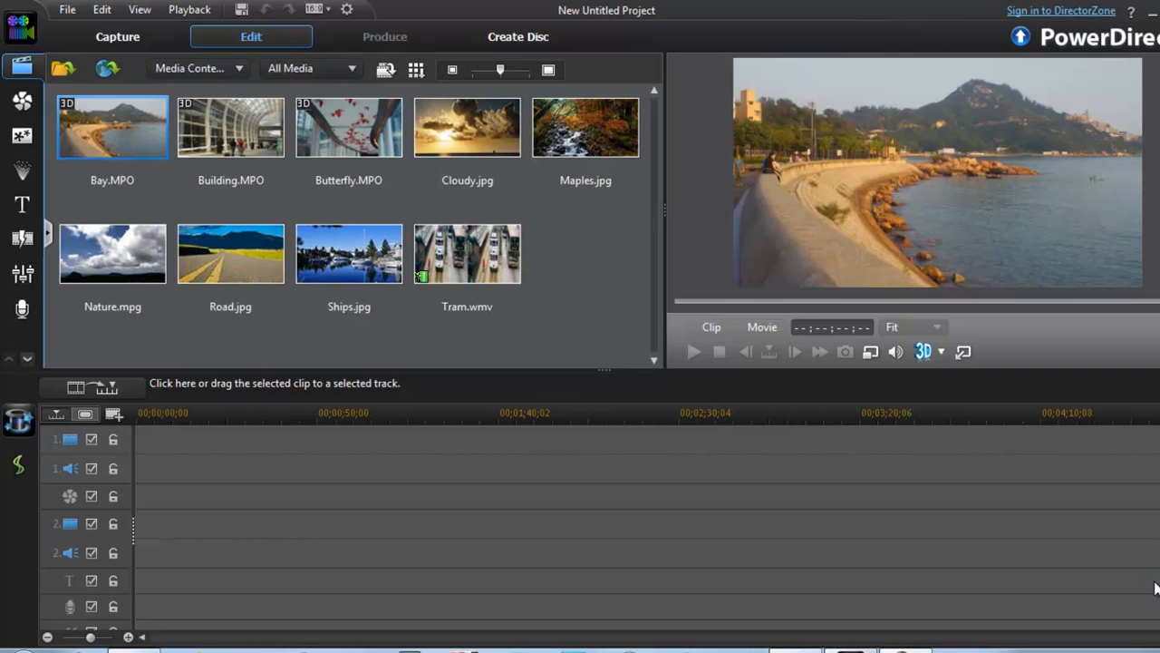
mouse_move(533, 7)
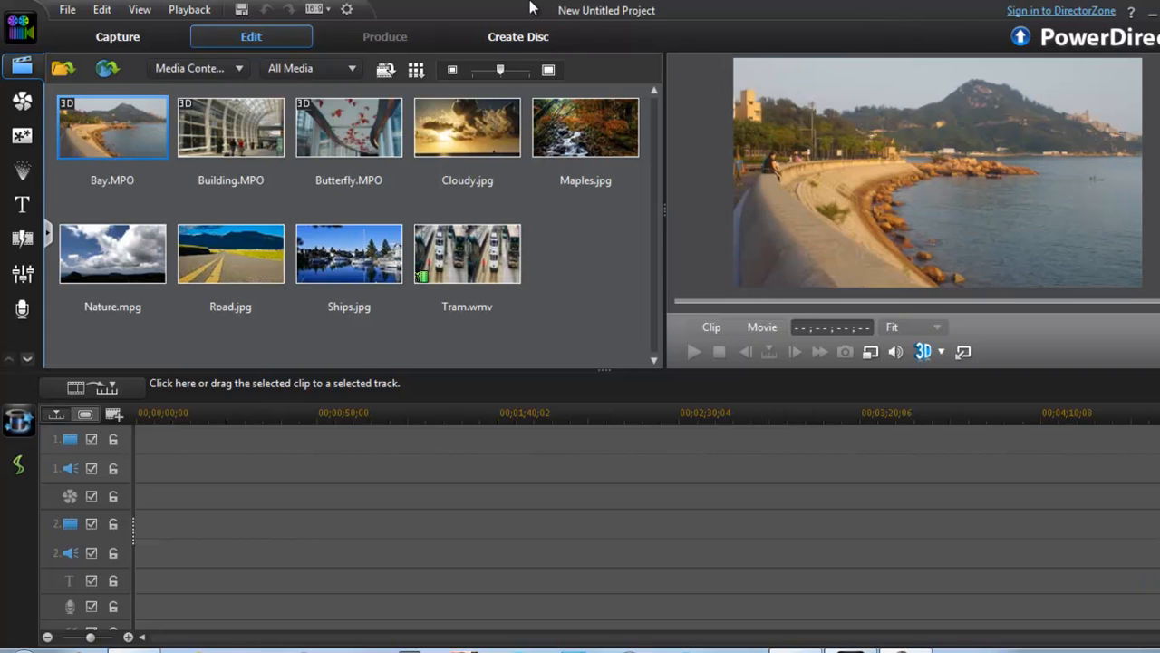
Select the Road.jpg and Ships.jpg photos, then open the Default 3D title in Title Designer.
click(230, 253)
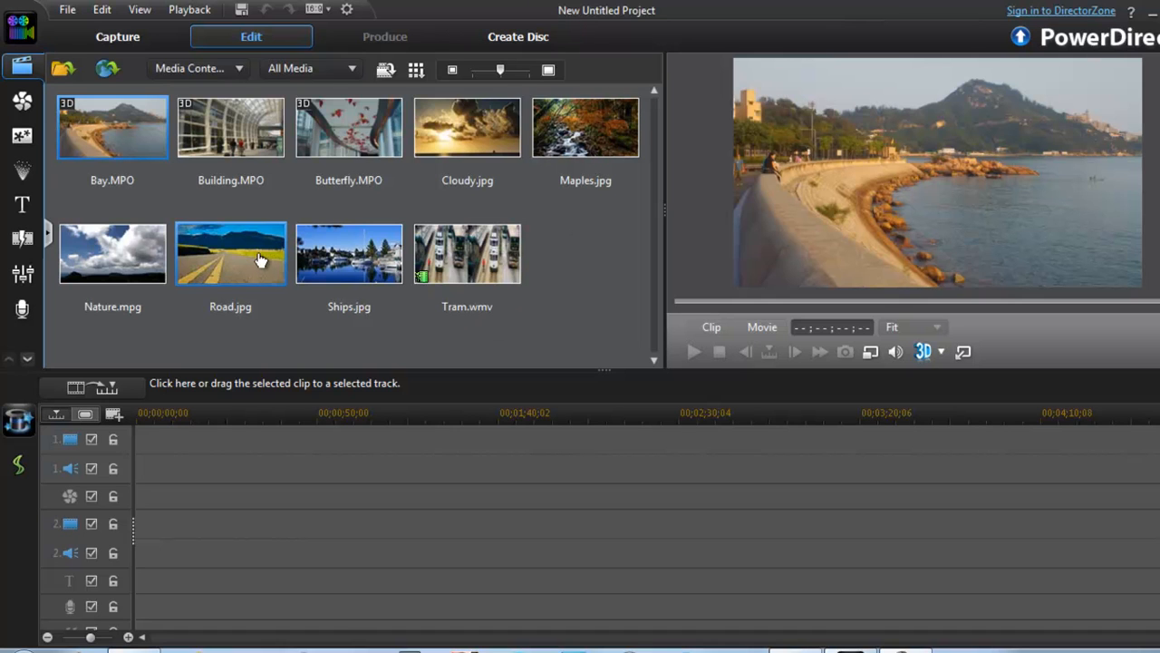
click(585, 127)
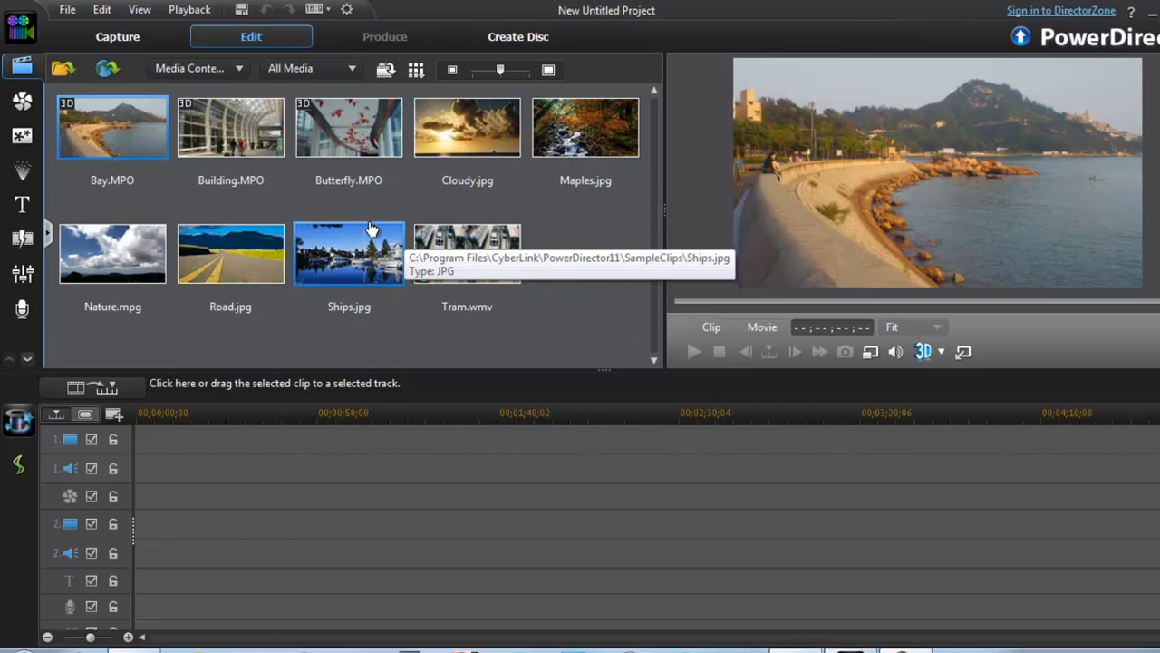
mouse_move(22, 204)
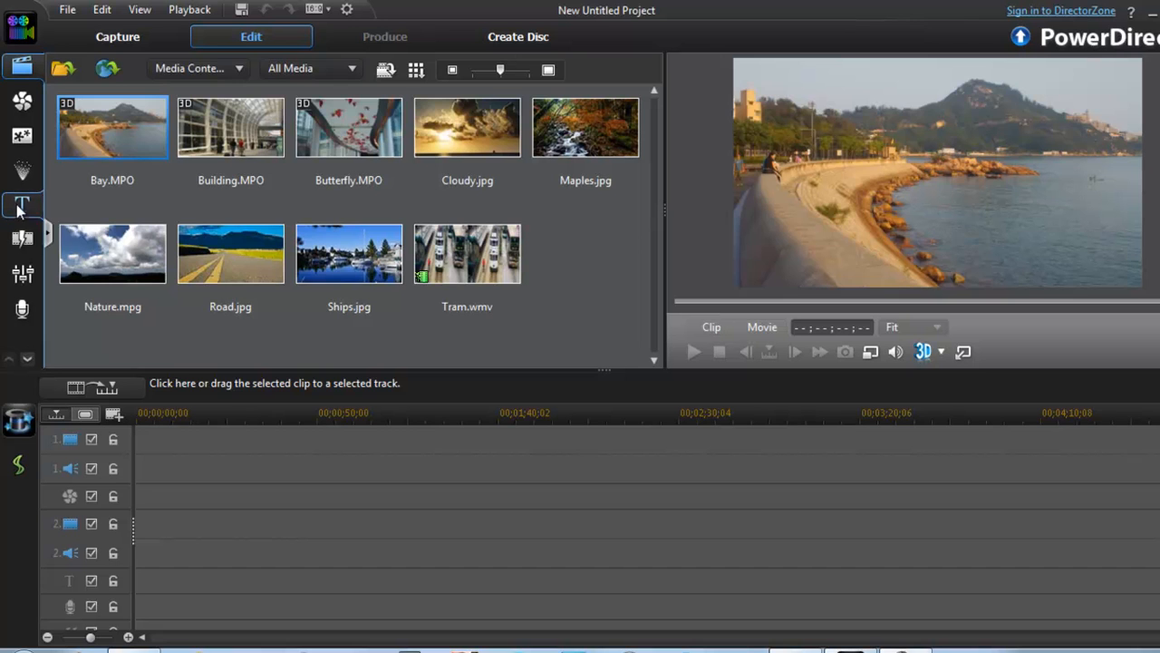
click(22, 204)
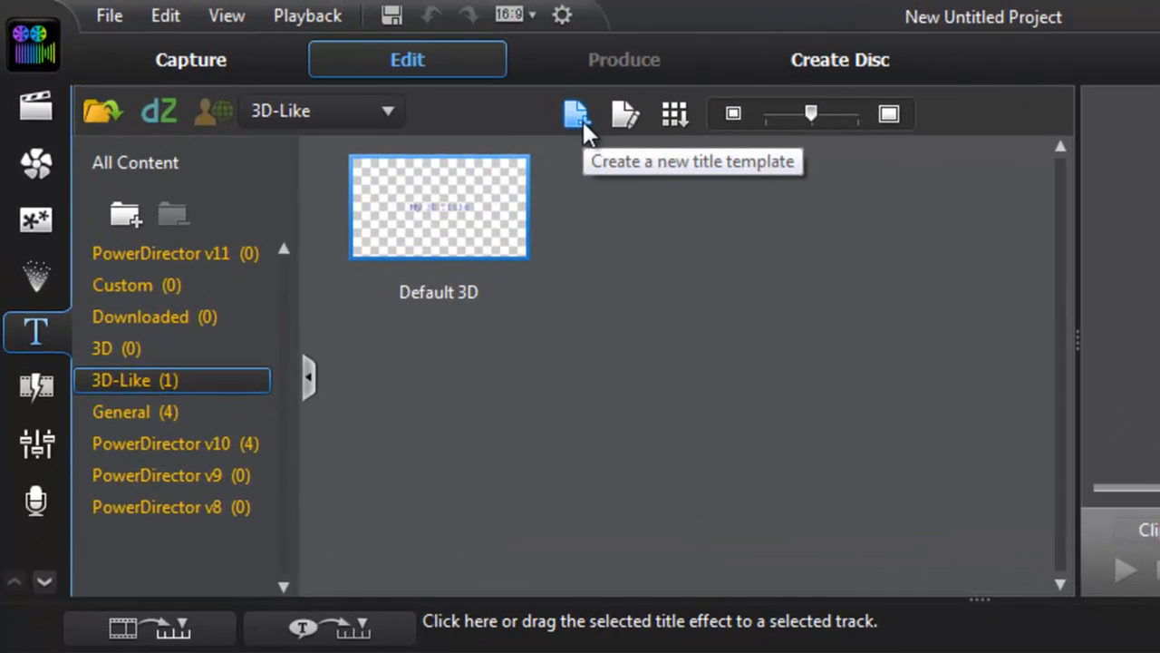
mouse_move(624, 186)
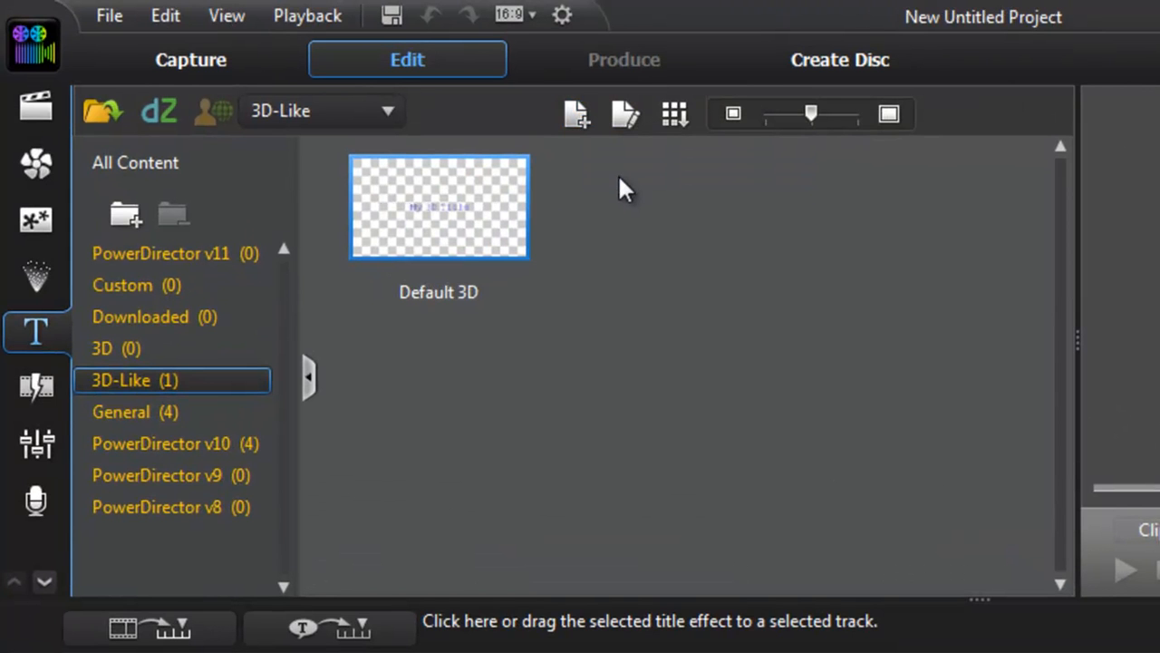
double_click(439, 207)
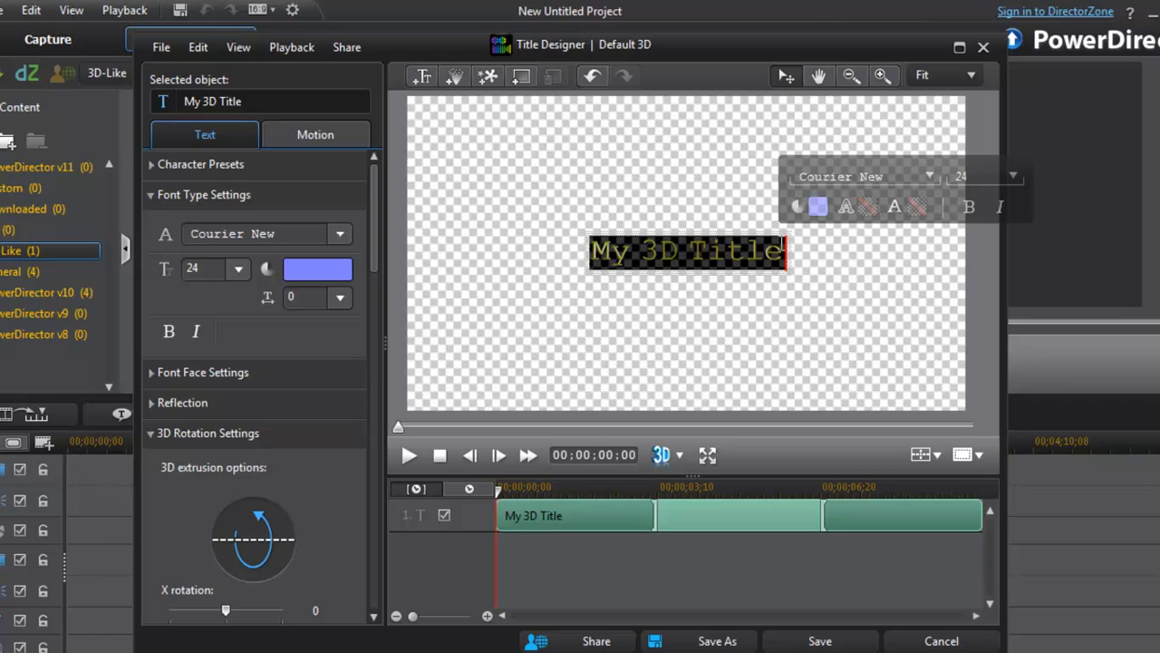
Replace the placeholder text with 'Howtotutorialsin'.
text(Howto)
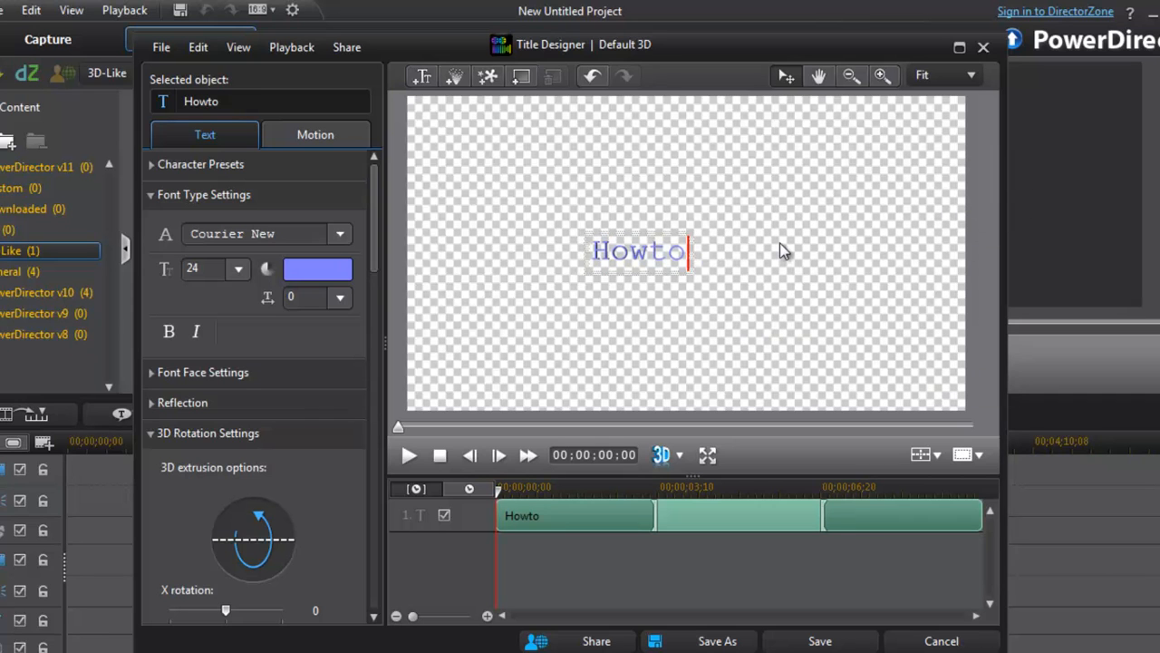
text(tutorialsi)
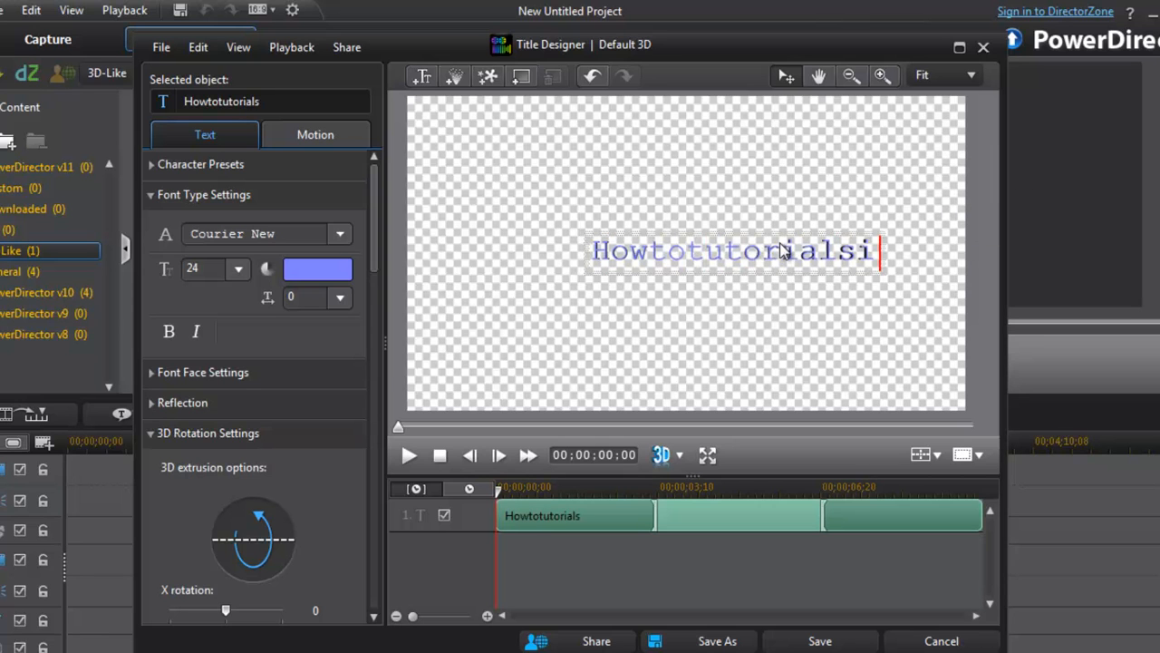
text(n)
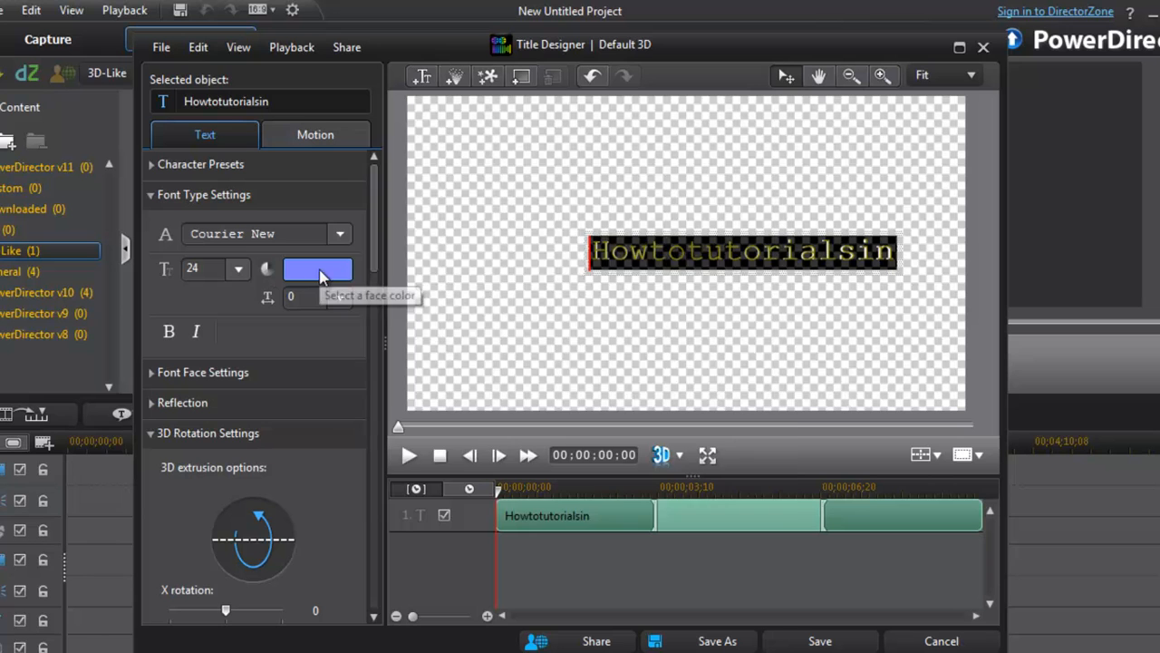
Give the text an orange face colour, size 26, and the Meiryo font.
click(318, 269)
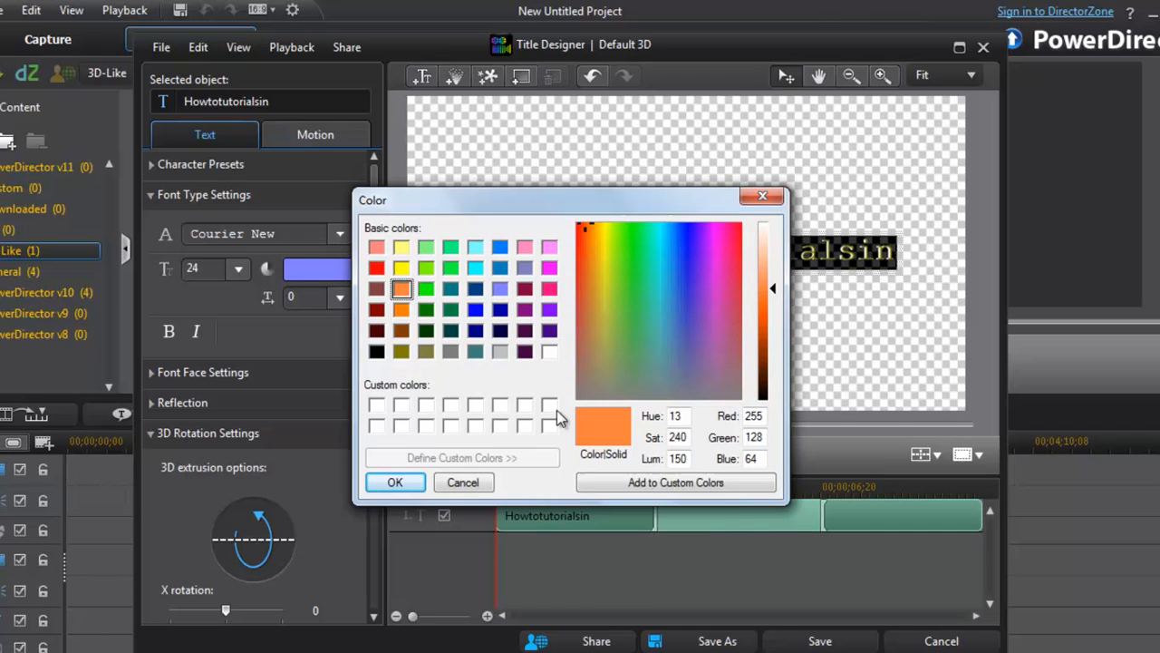
click(395, 481)
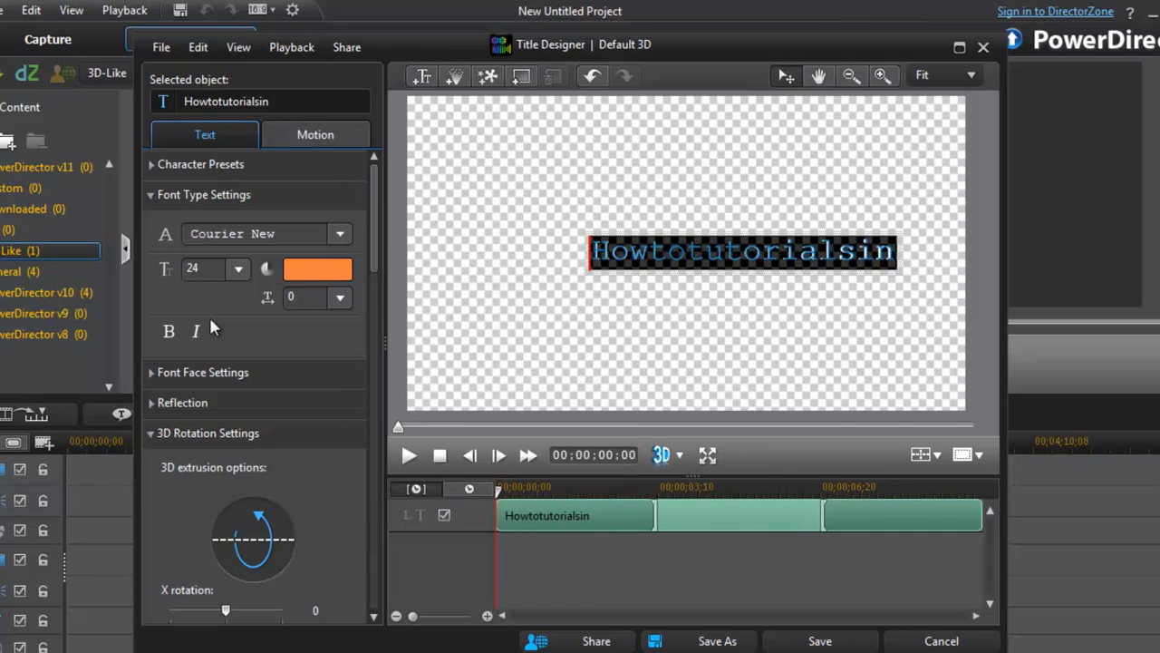
click(238, 269)
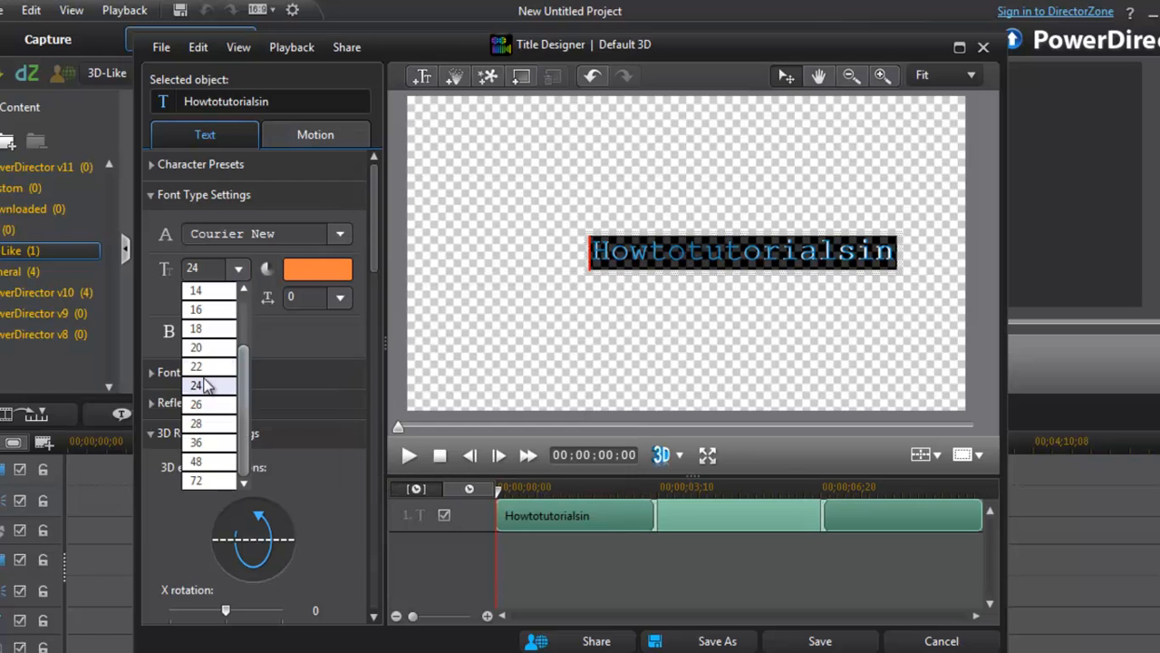
click(196, 404)
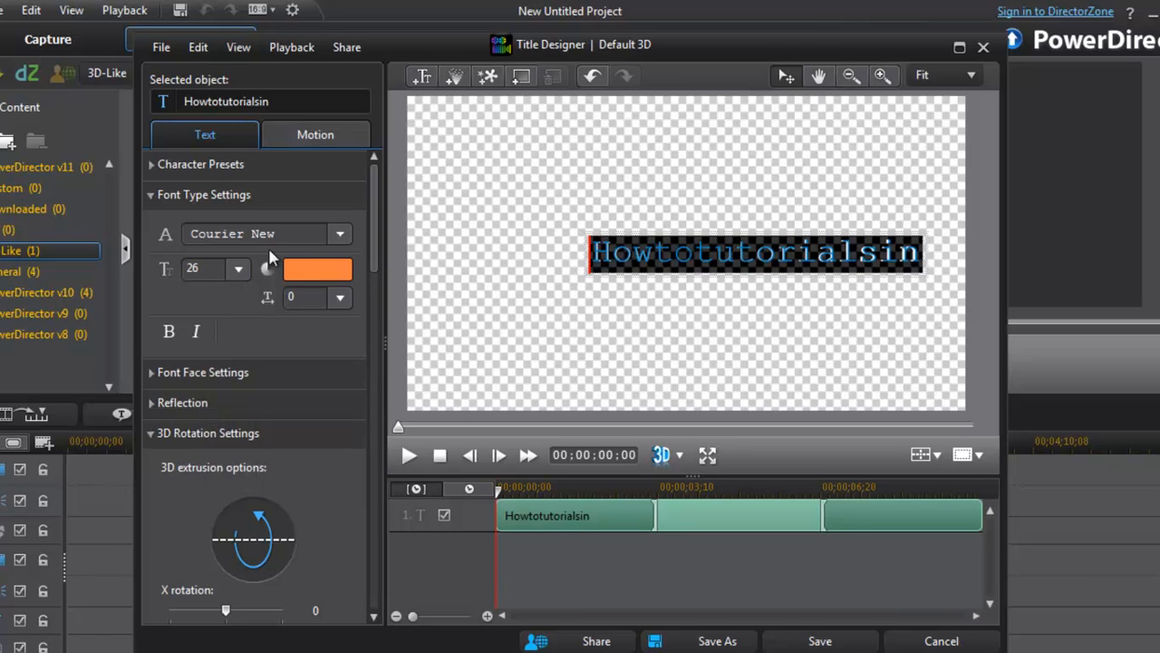
click(340, 234)
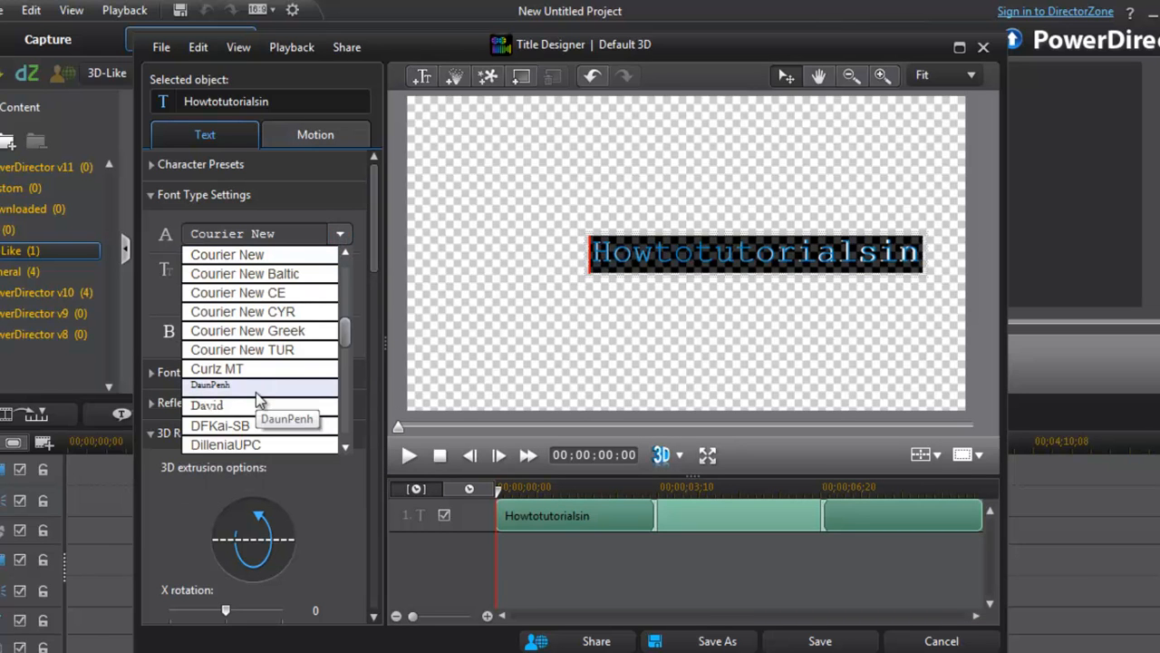
scroll(down, 3)
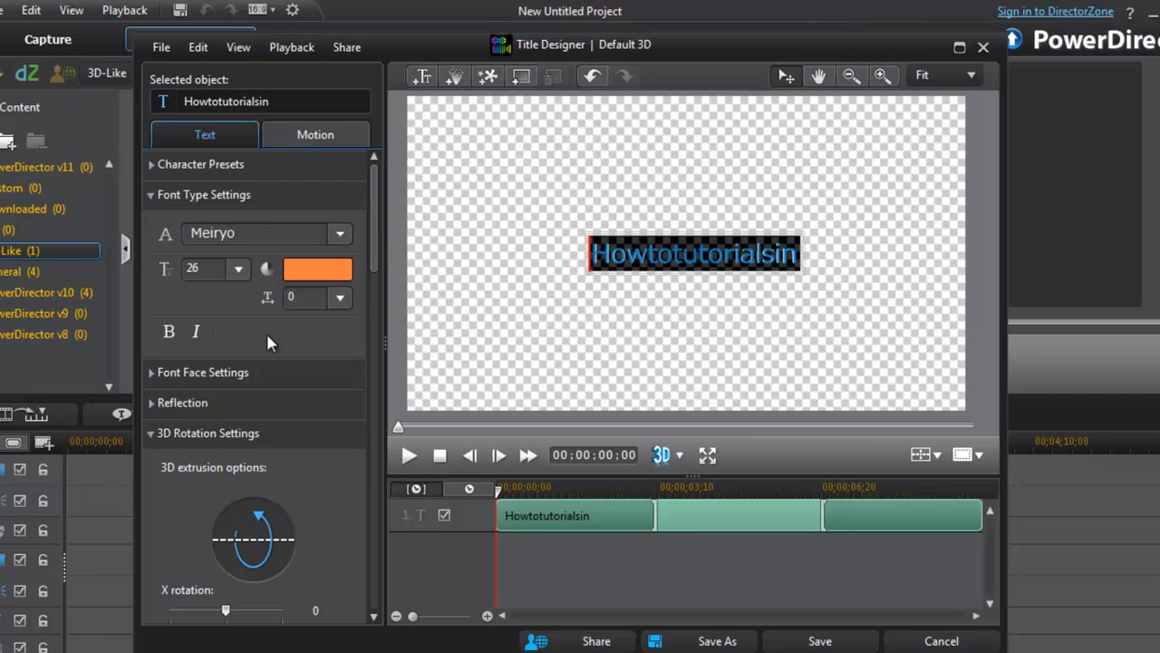
mouse_move(195, 435)
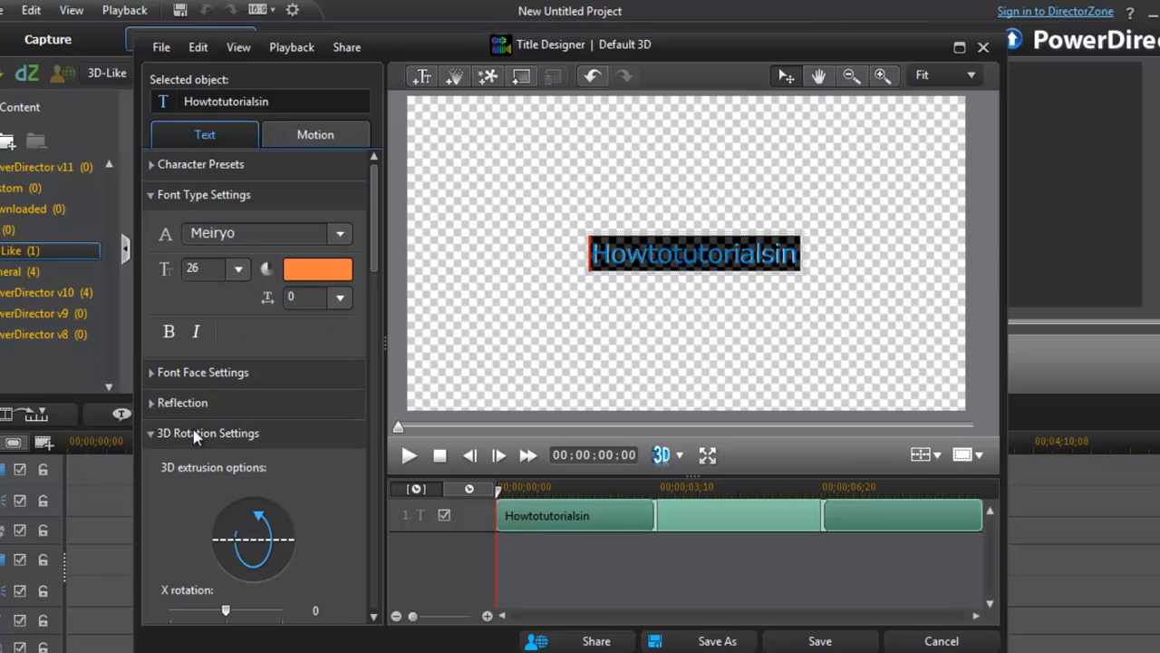
Turn on Apply reflection so a mirrored copy appears beneath the title.
click(182, 403)
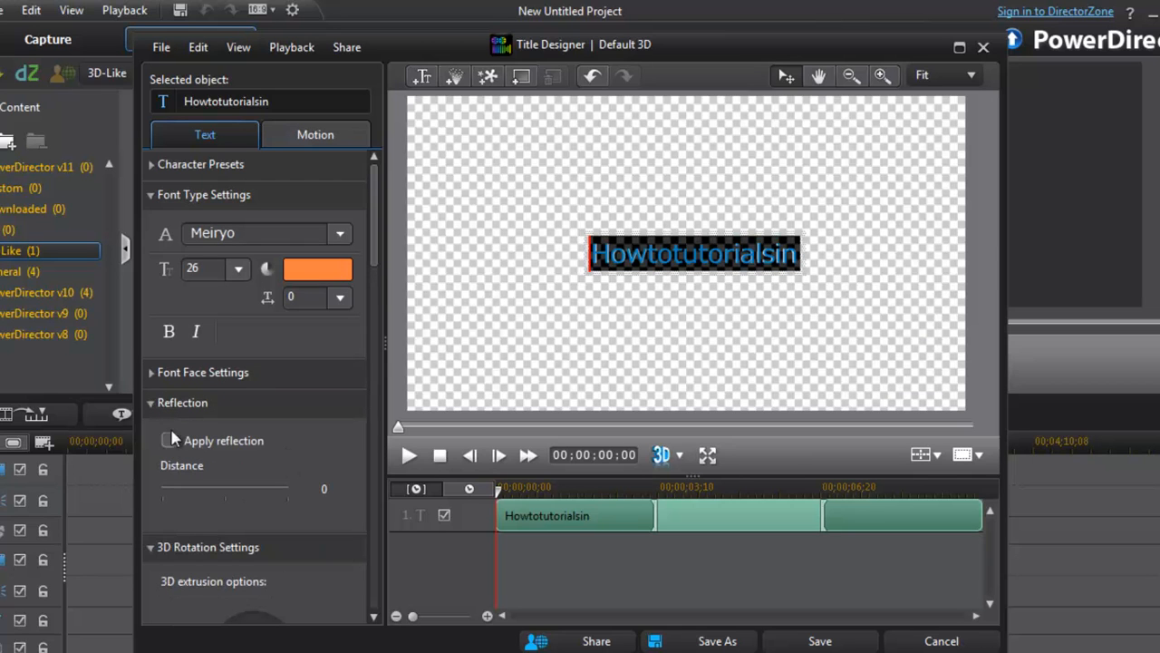
click(167, 441)
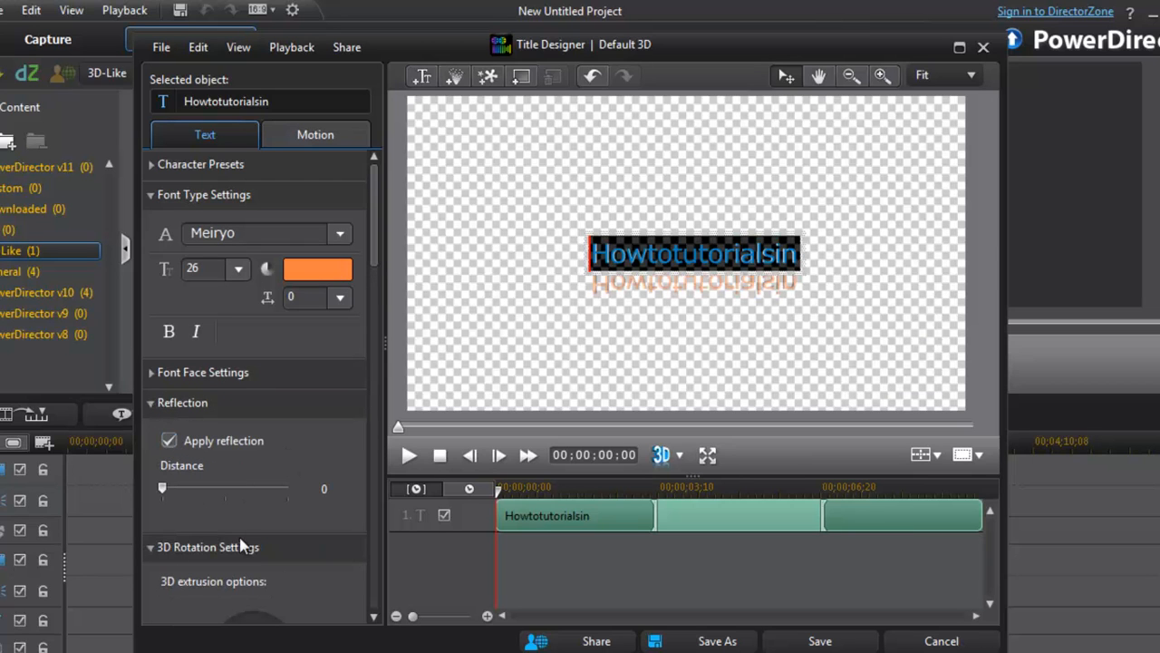
mouse_move(210, 161)
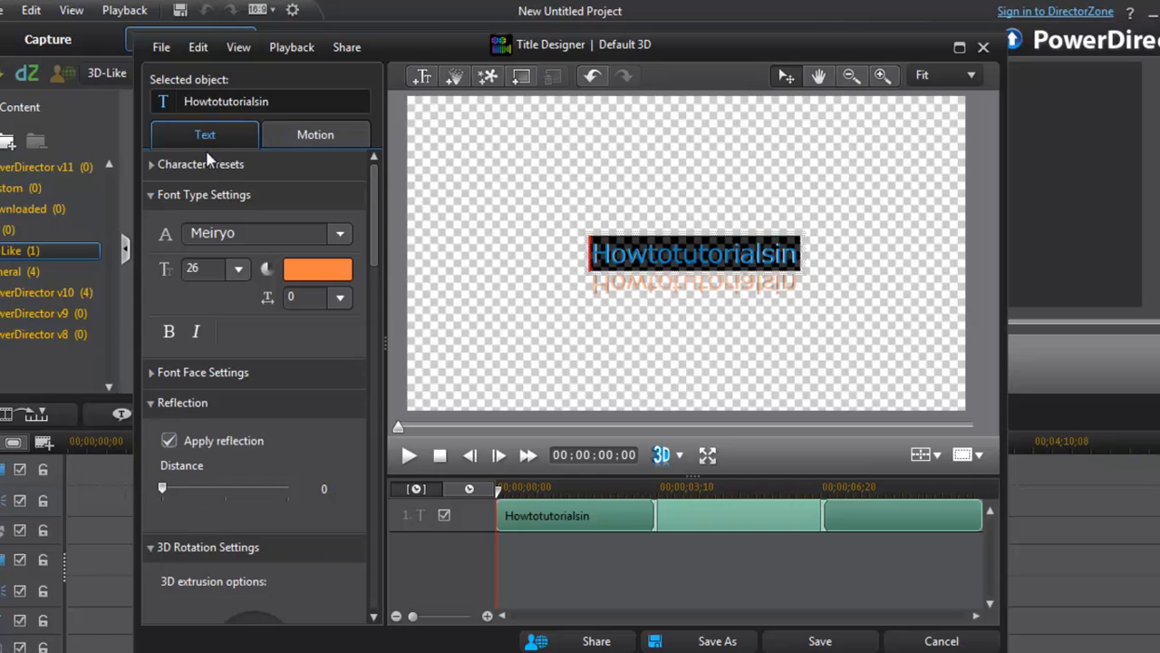
mouse_move(237, 147)
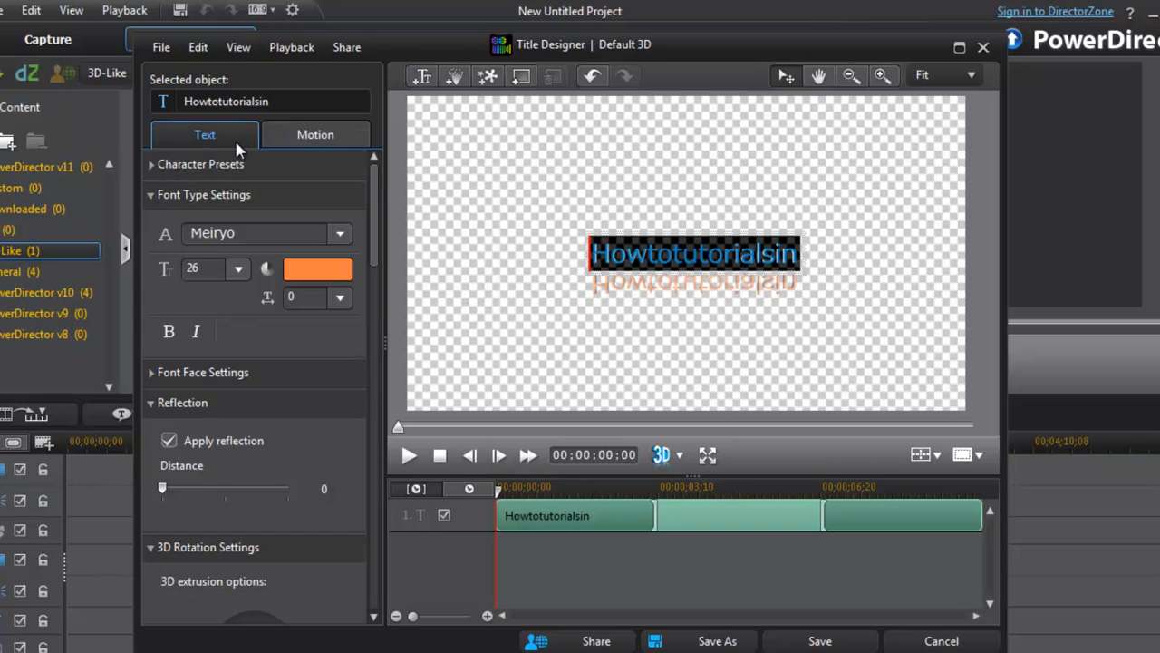
click(314, 134)
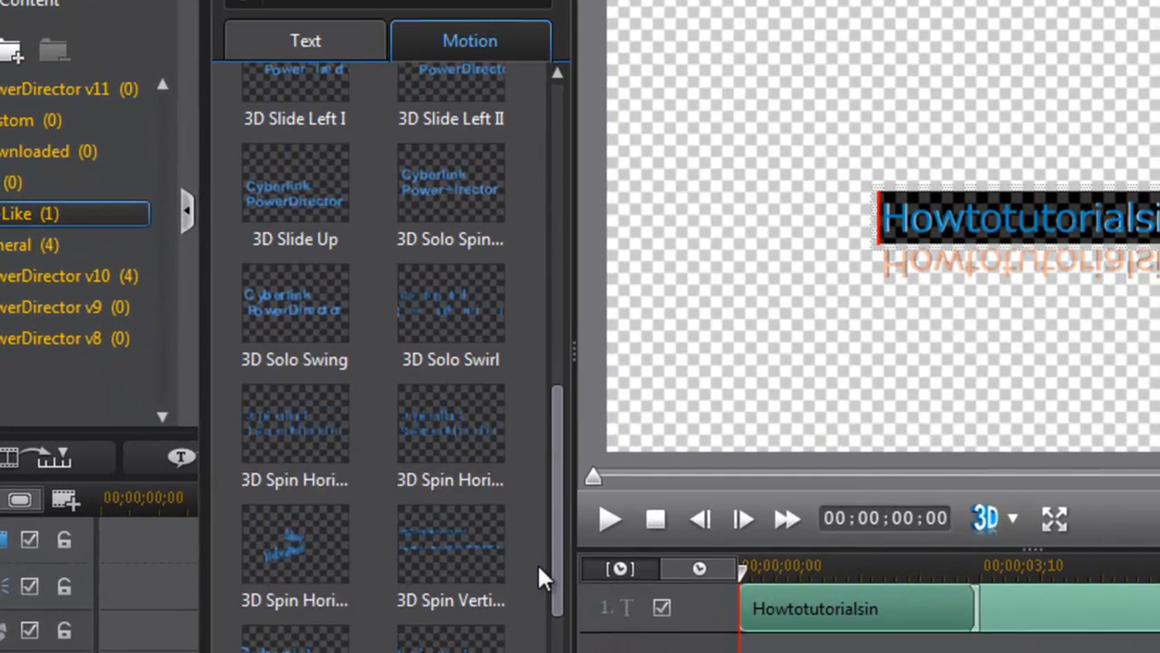
Apply the 3D Flip Horizontal II starting effect and begin saving as a template.
scroll(up, 3)
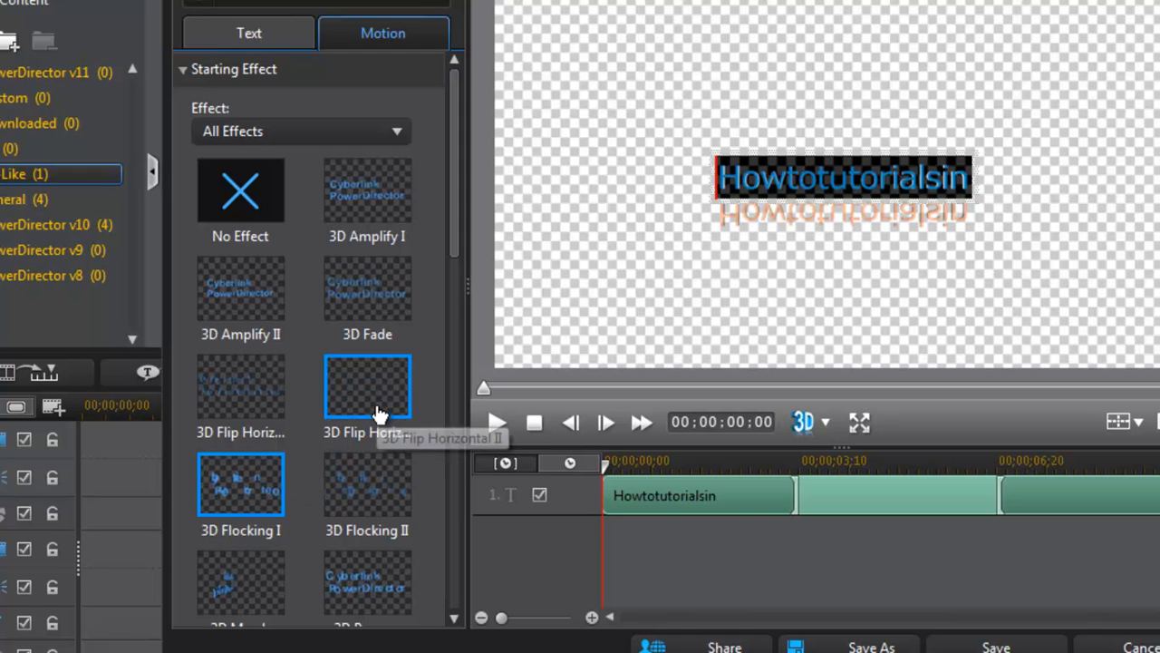
click(367, 387)
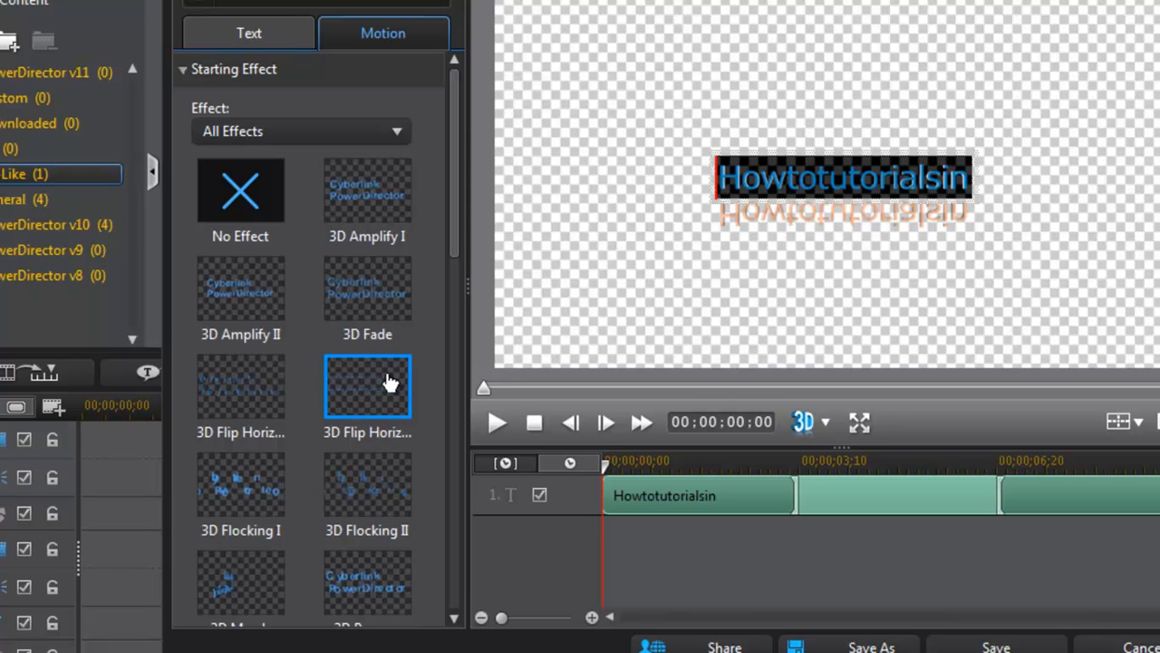
mouse_move(972, 644)
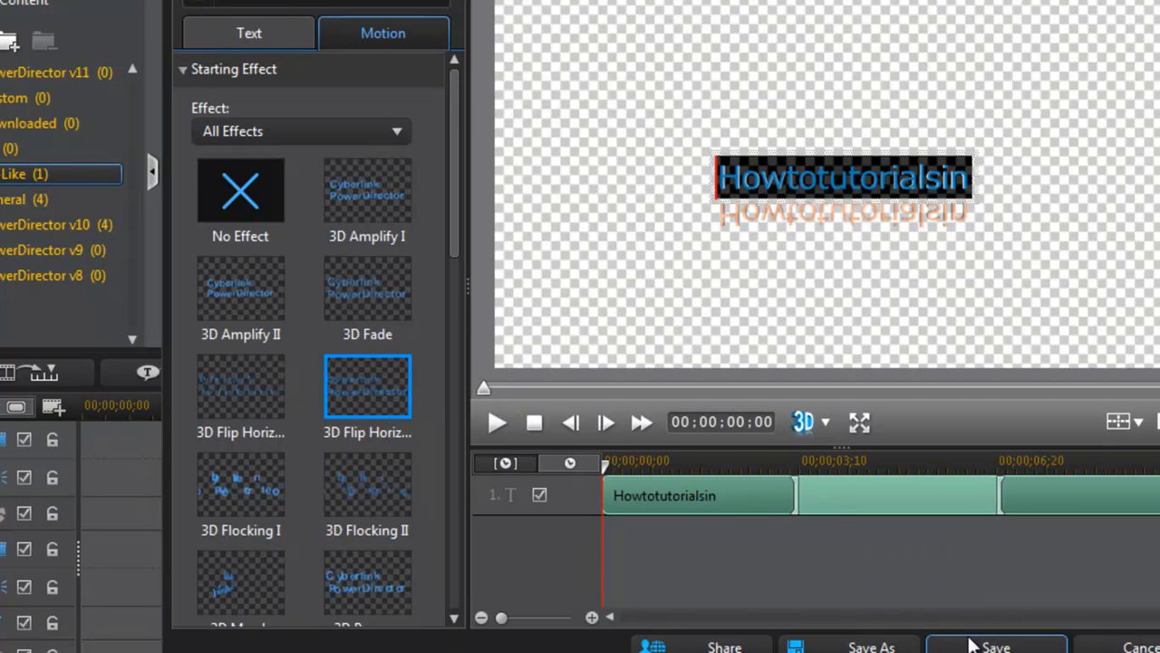
click(997, 646)
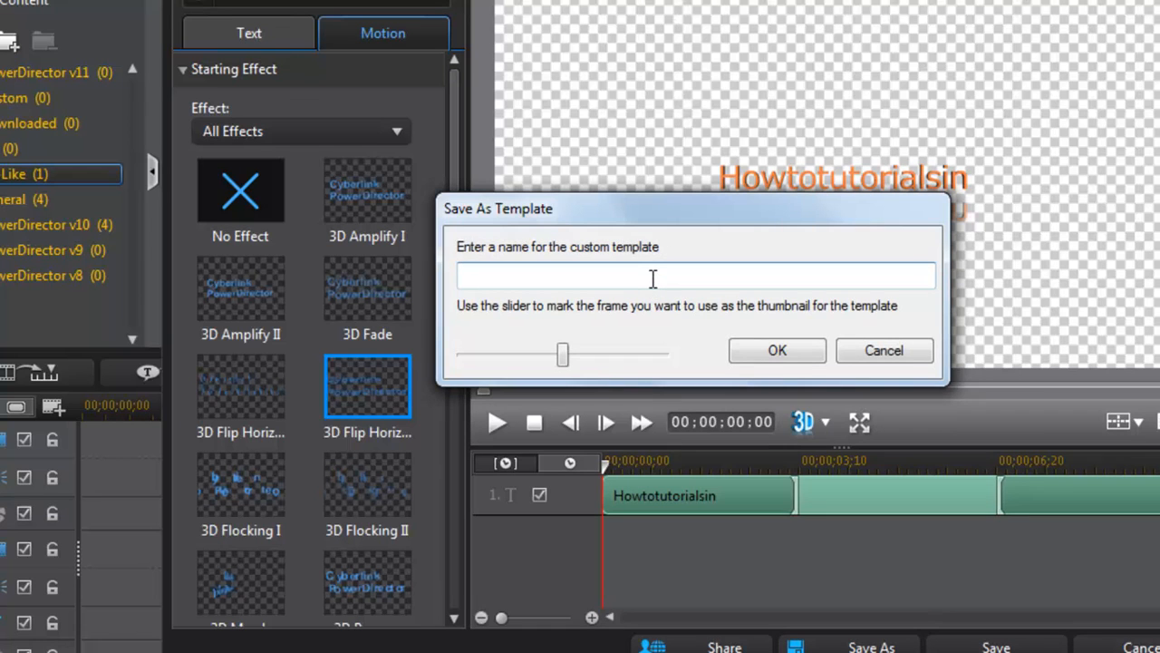
Name the template 'howto' and confirm the save.
text(howto)
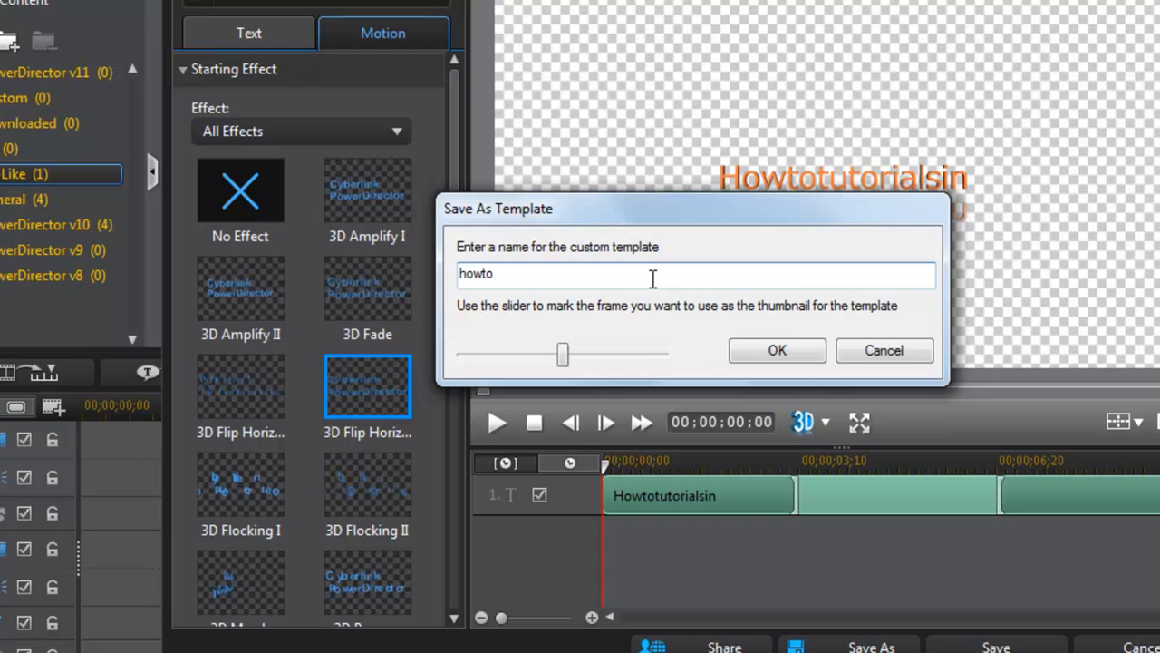
click(777, 350)
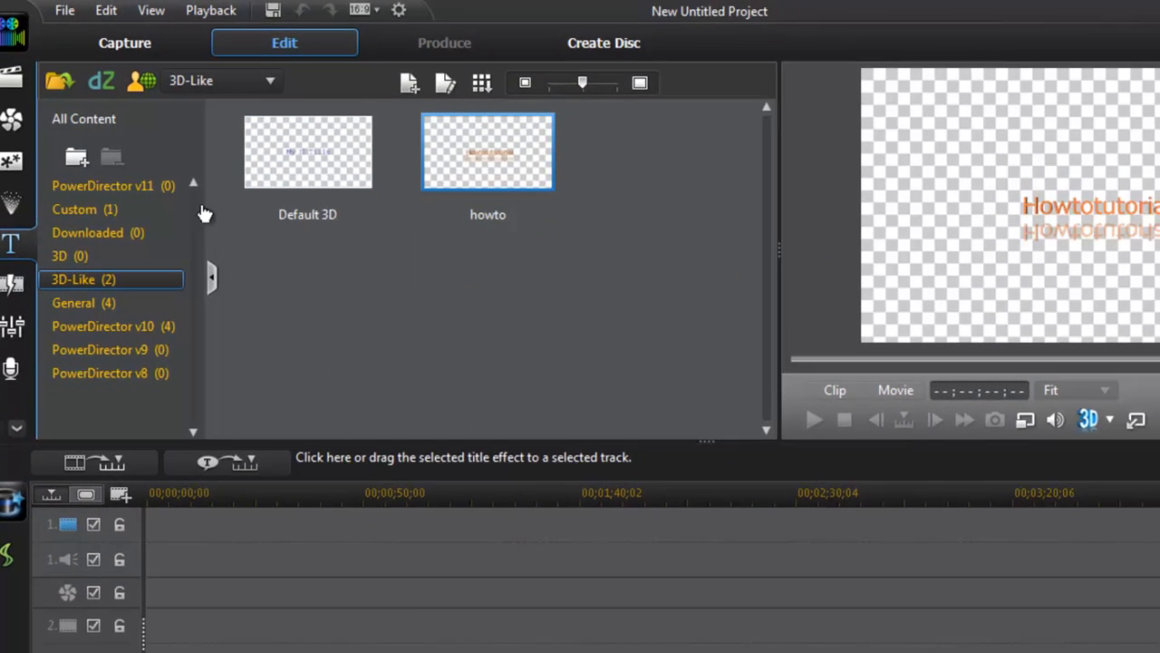
Place Nature.mpg from the media library onto the first video track.
click(12, 75)
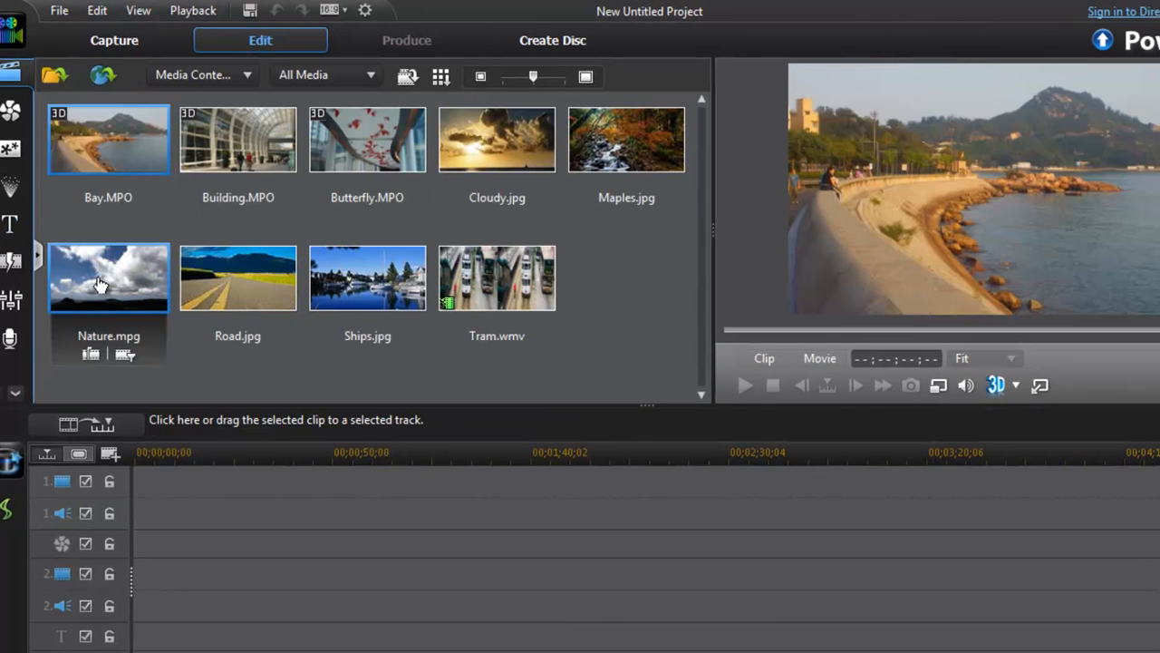
drag(107, 278, 163, 494)
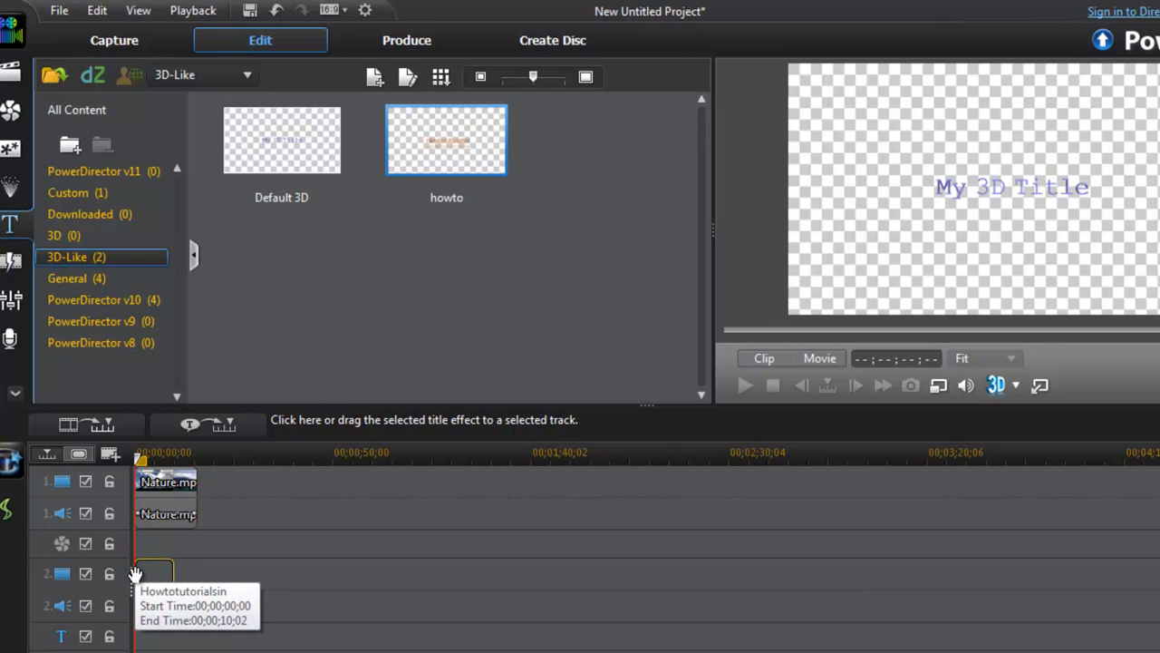
click(154, 573)
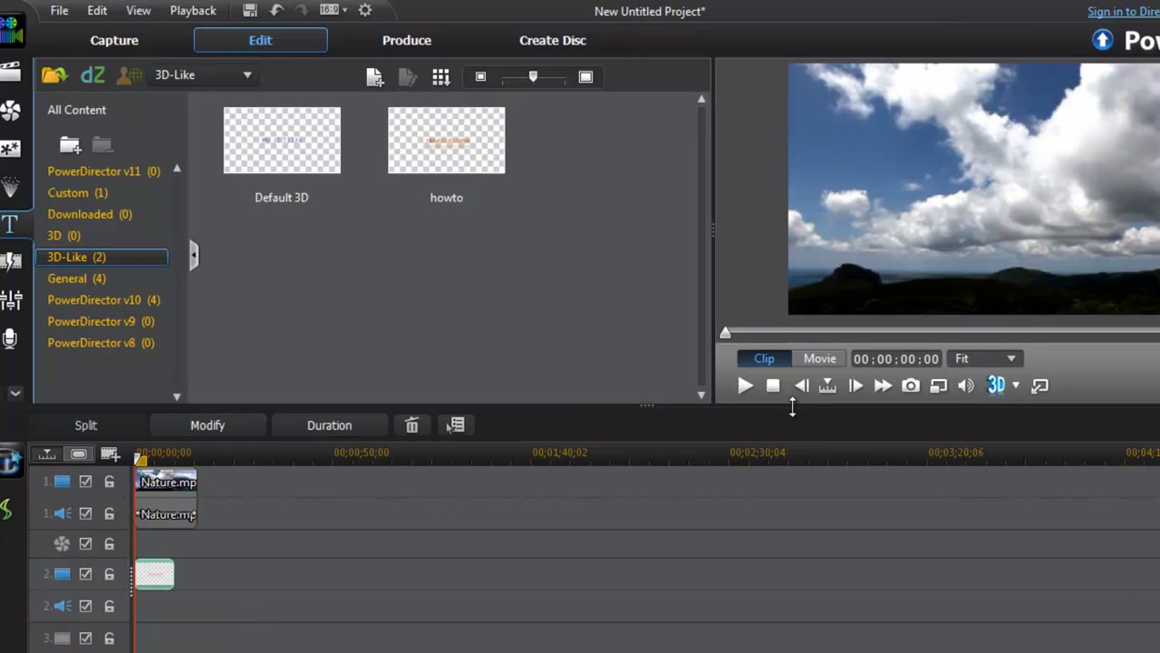
click(745, 386)
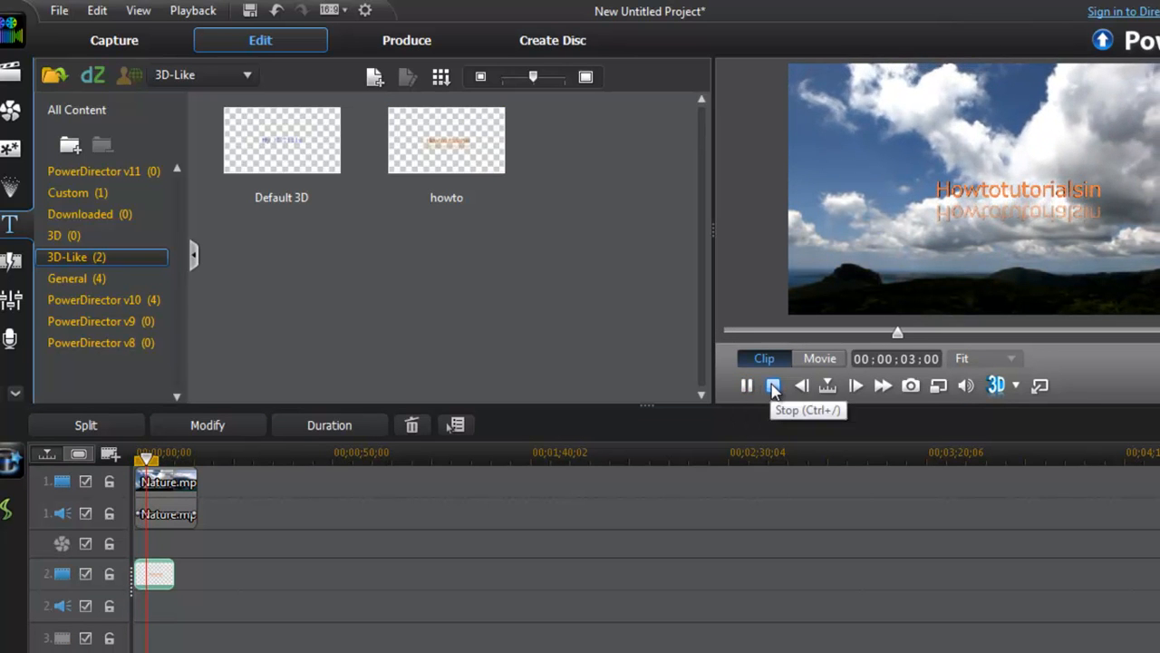
click(772, 385)
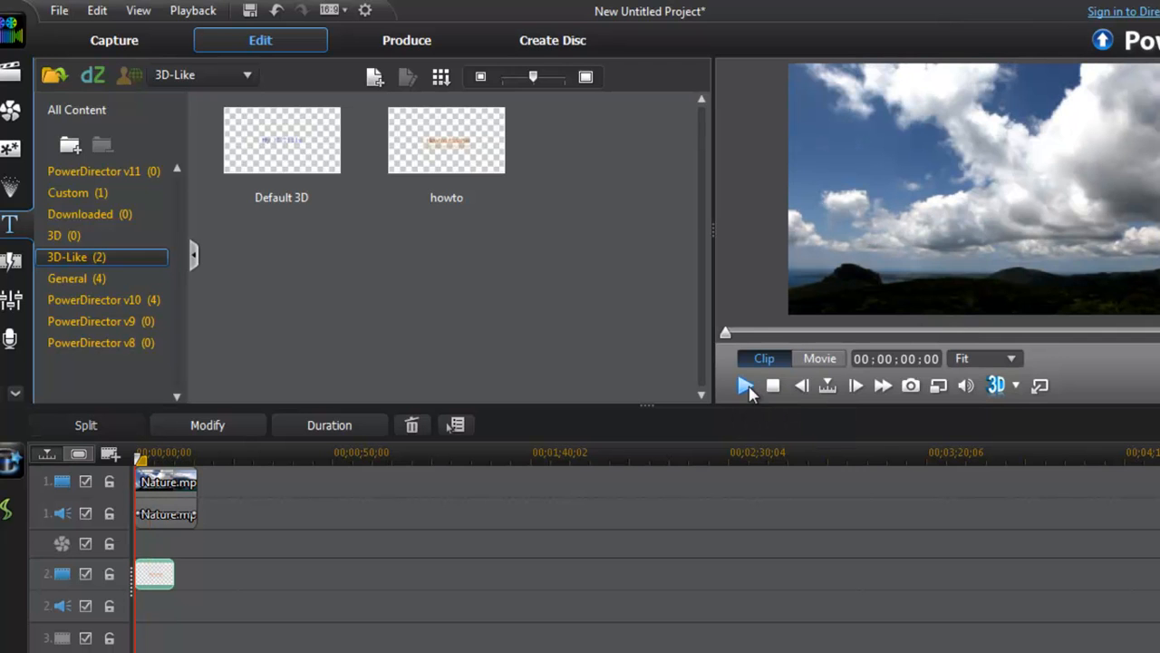
click(744, 385)
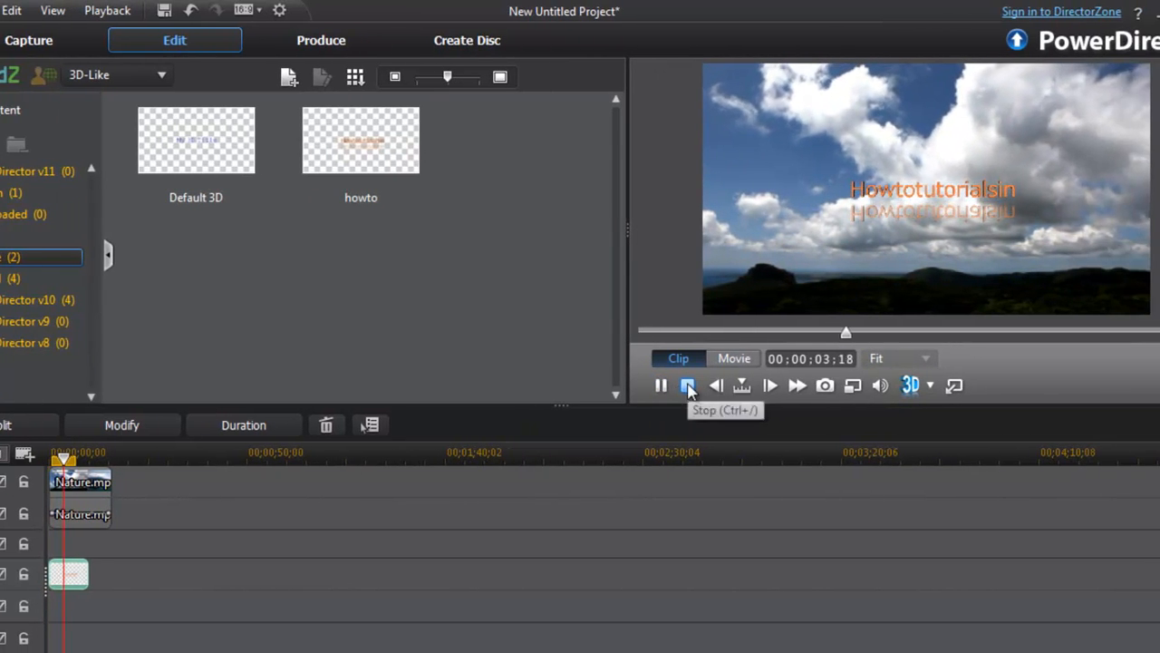
click(687, 384)
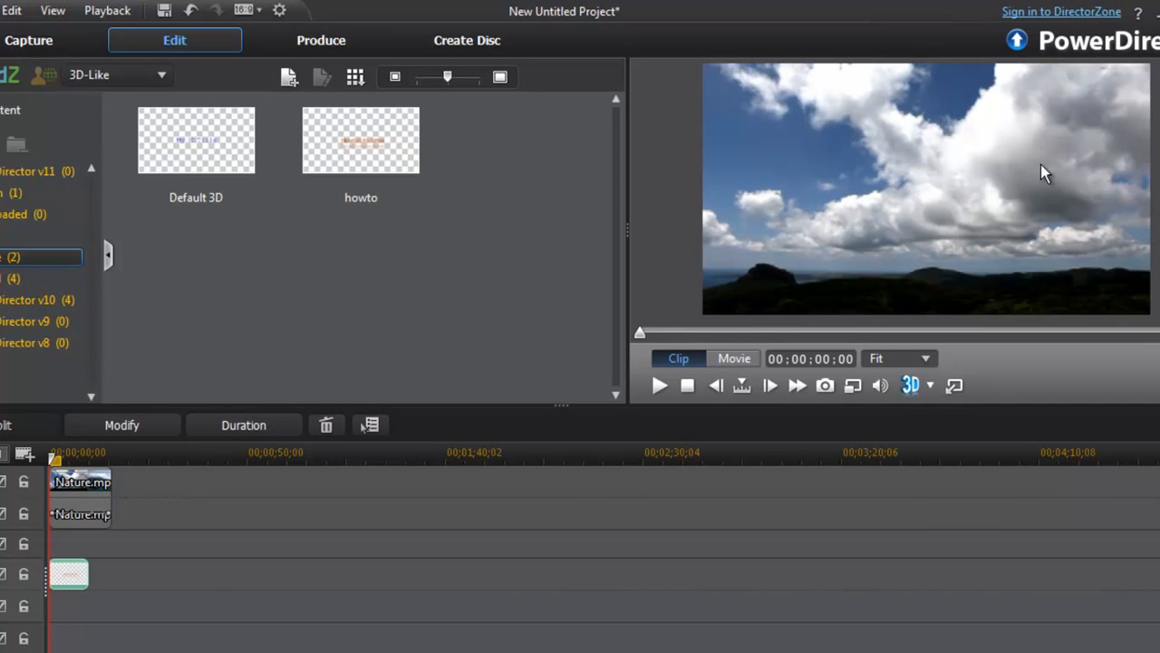
mouse_move(501, 566)
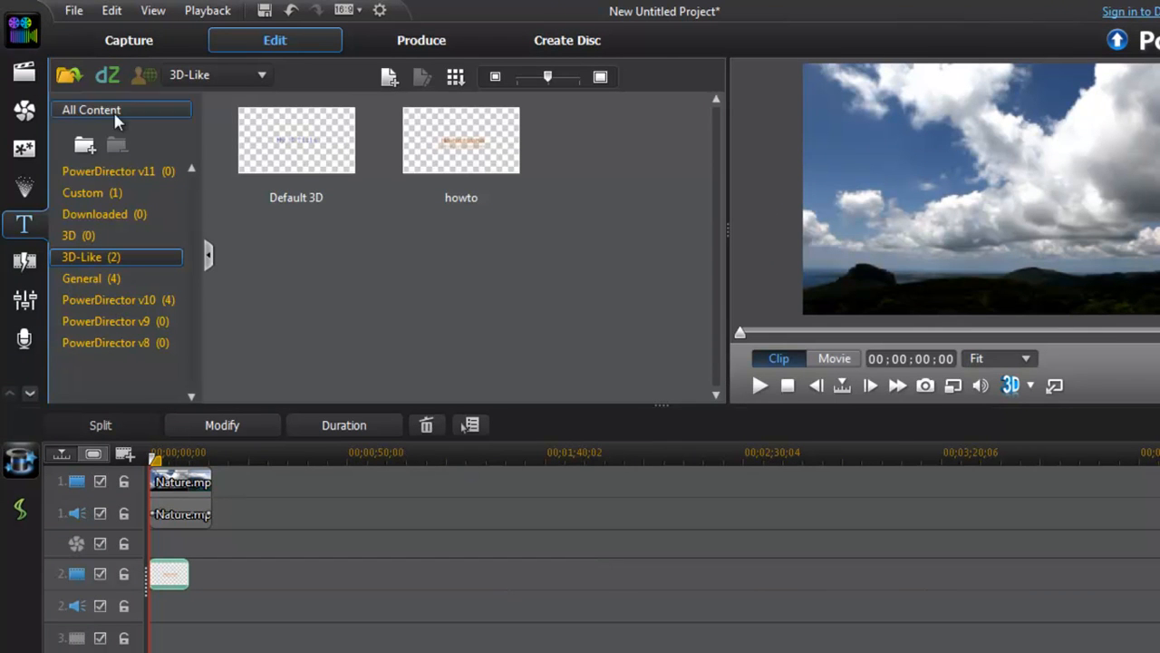
Choose Produce Movie from the File menu.
click(74, 10)
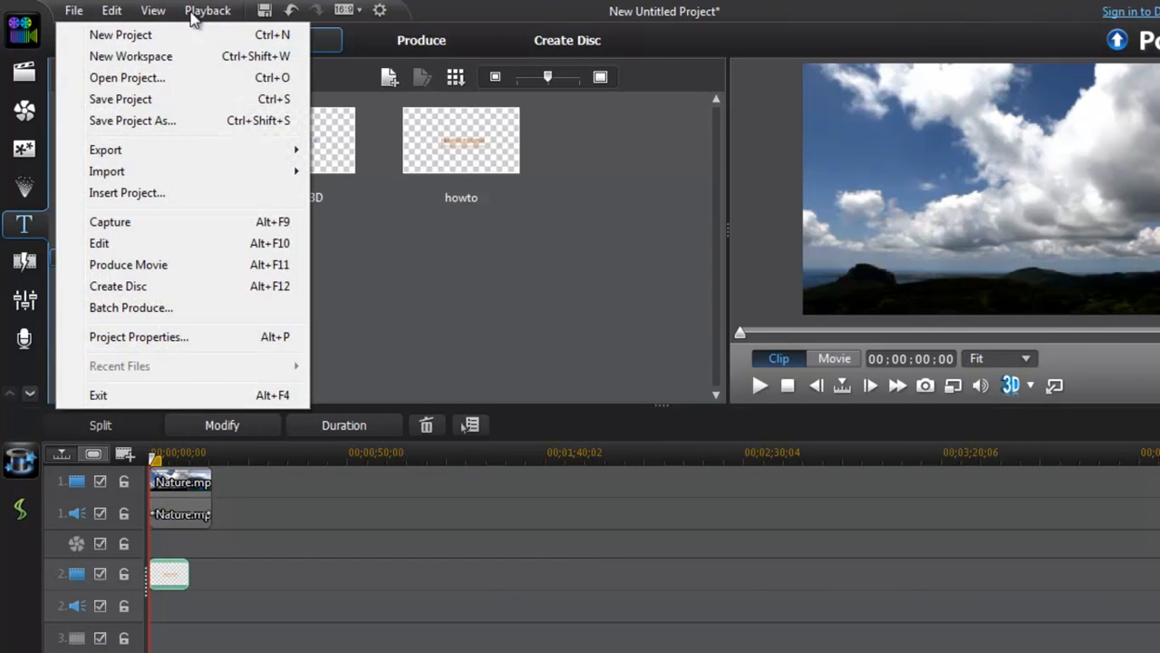
click(420, 40)
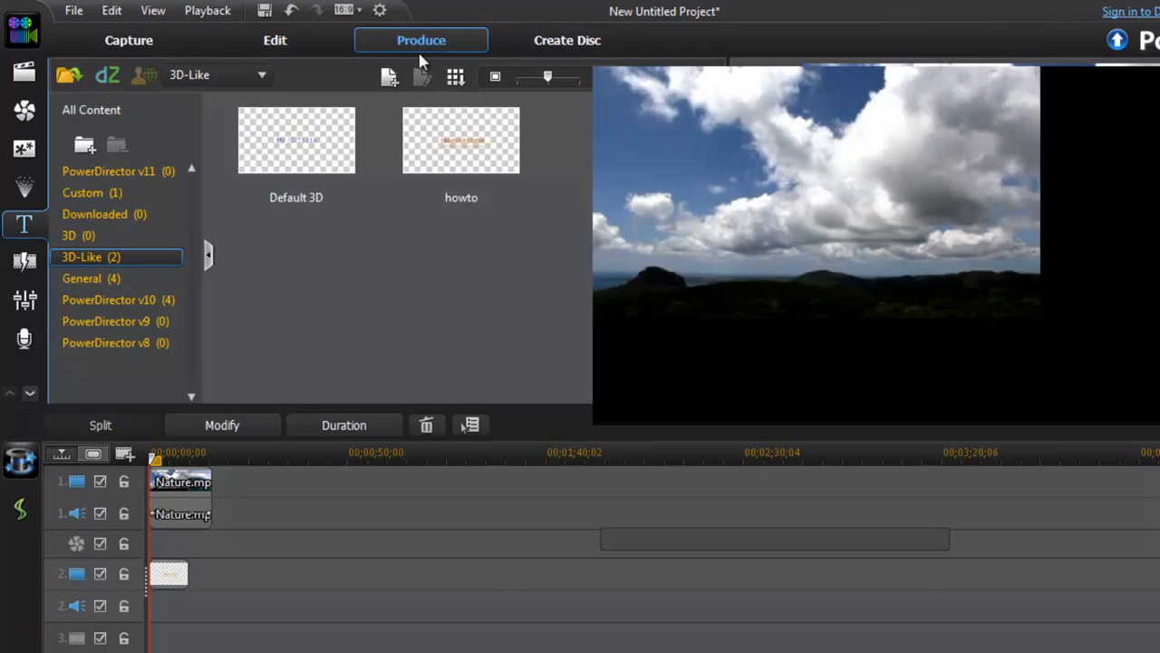
Open the Produce page with AVI output and the DV-AVI profile.
click(421, 40)
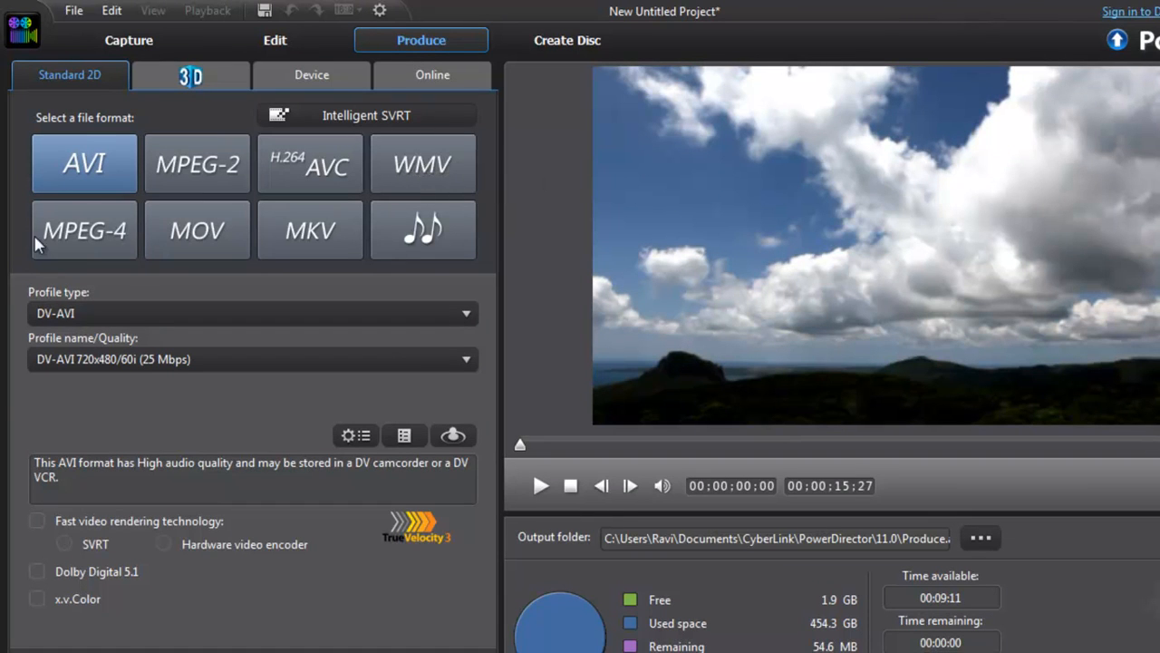
mouse_move(84, 229)
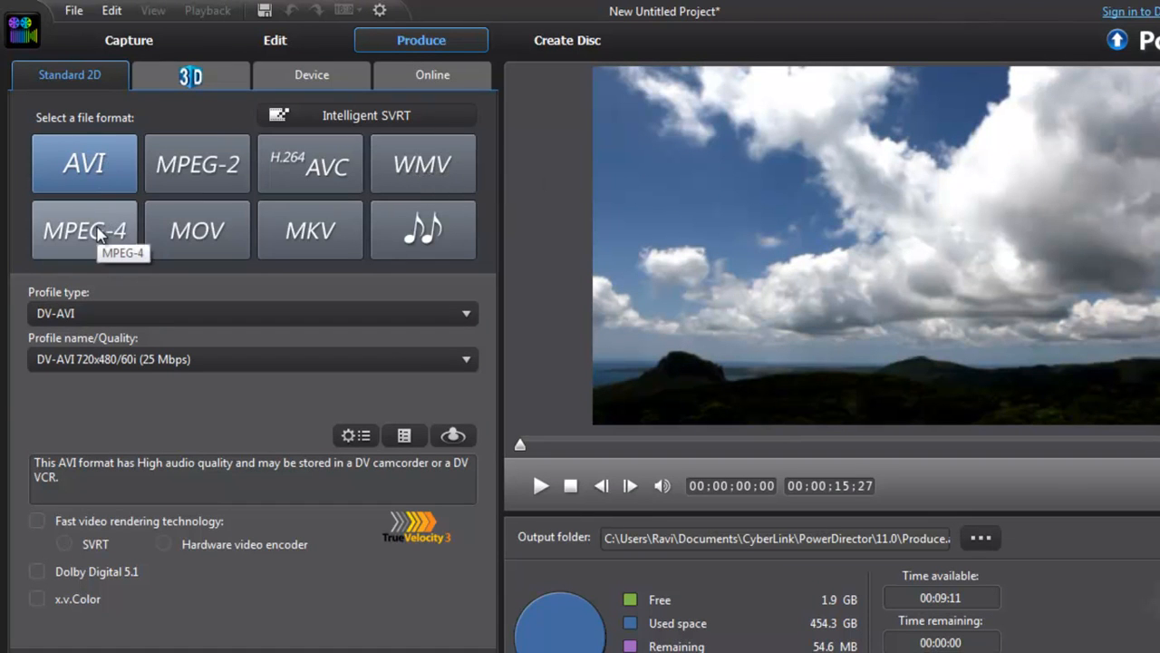
mouse_move(84, 164)
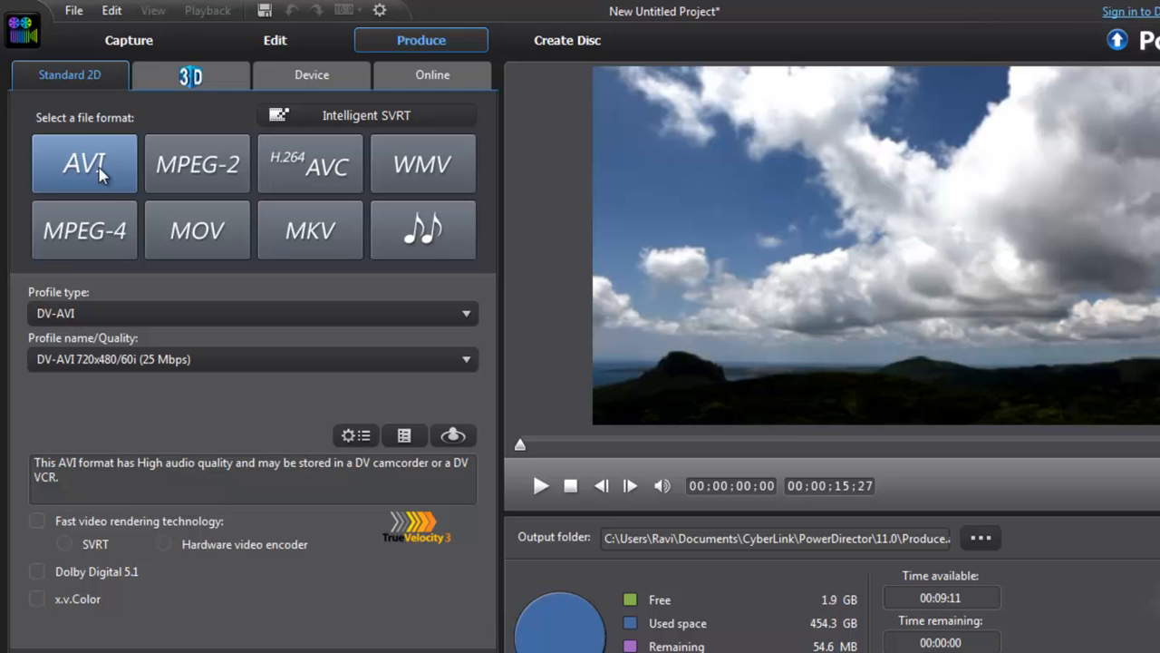
mouse_move(172, 274)
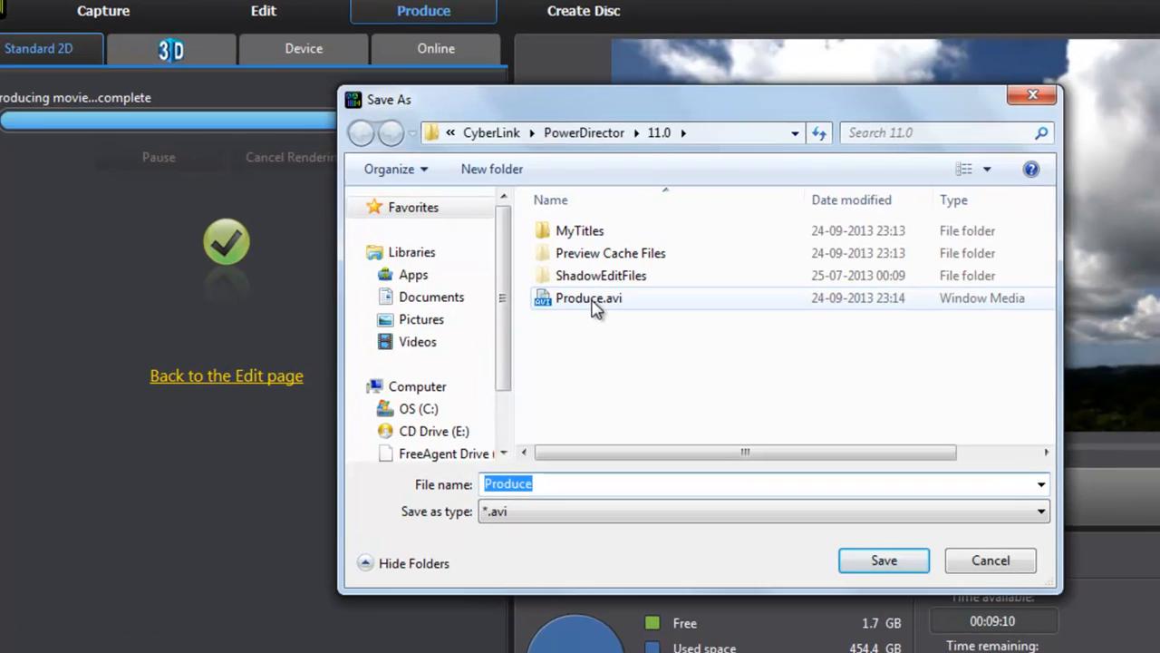
Open the rendered Produce.avi file for playback in VLC.
click(587, 298)
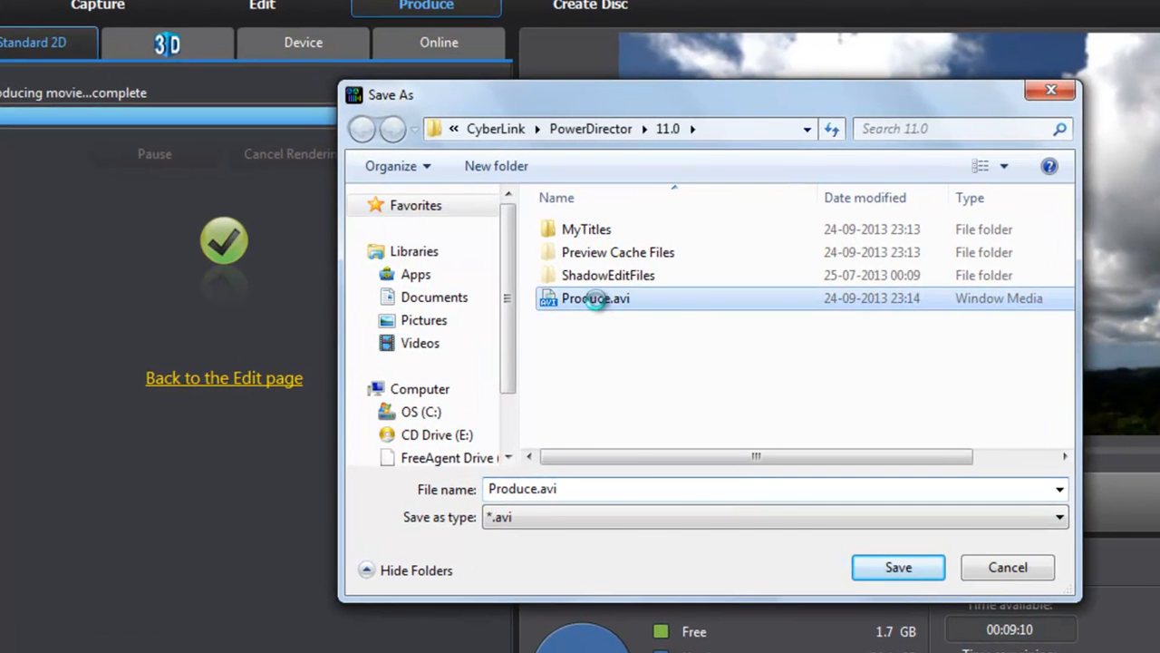
right_click(595, 297)
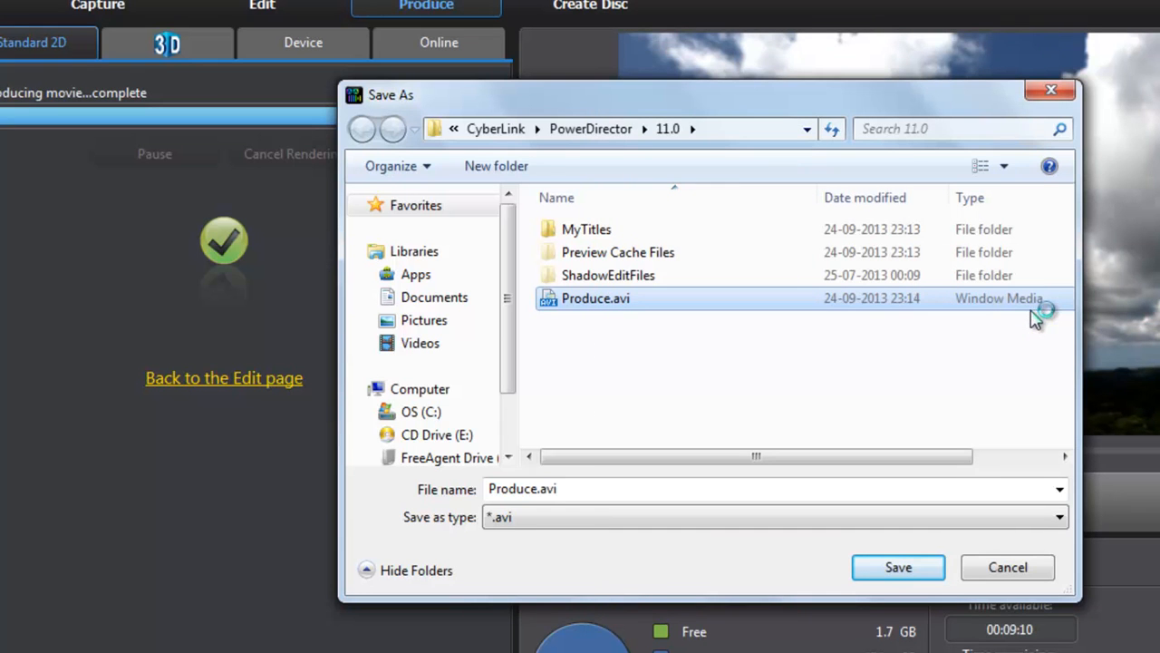
double_click(596, 298)
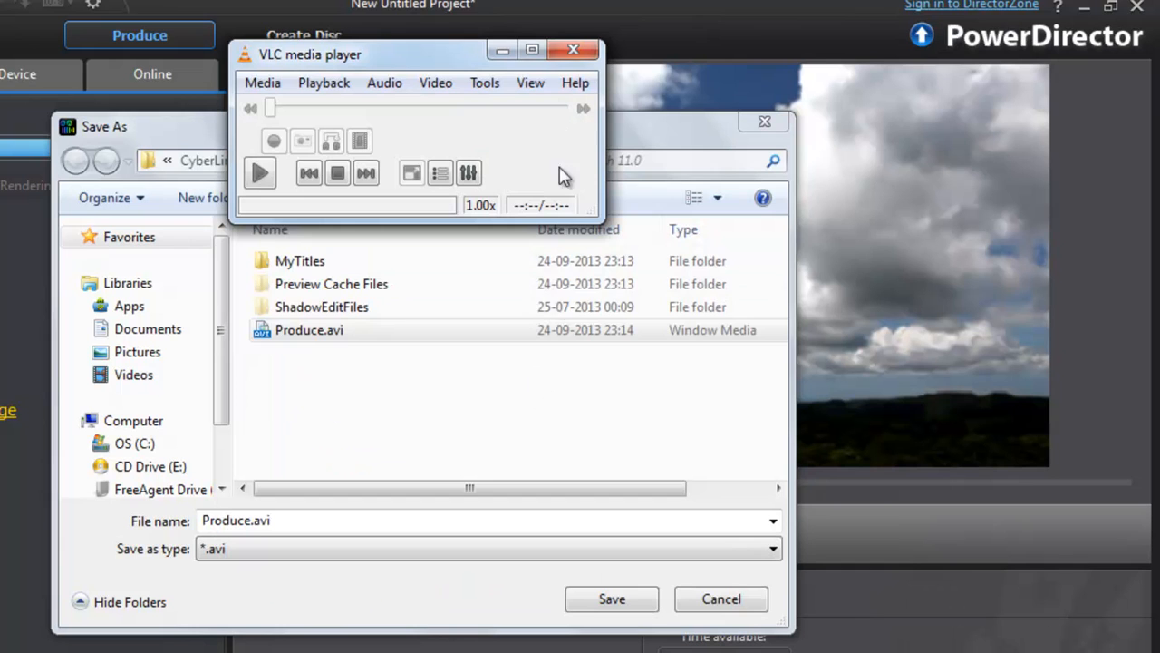
Close VLC and cancel the Save As file browser.
click(574, 50)
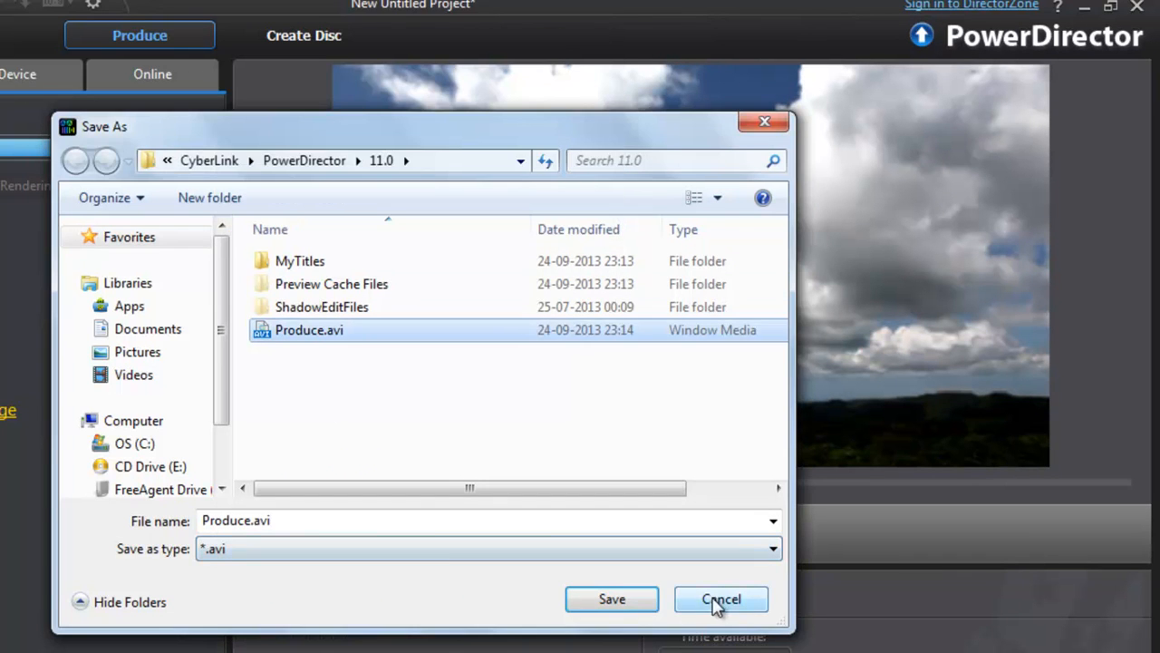
click(612, 598)
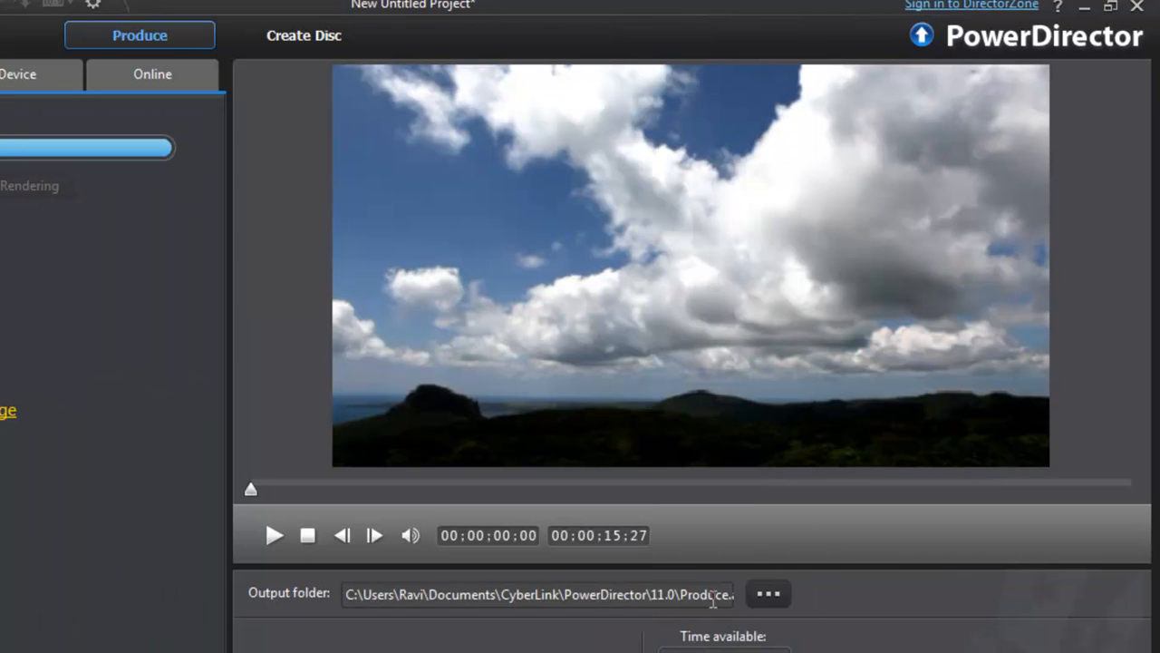